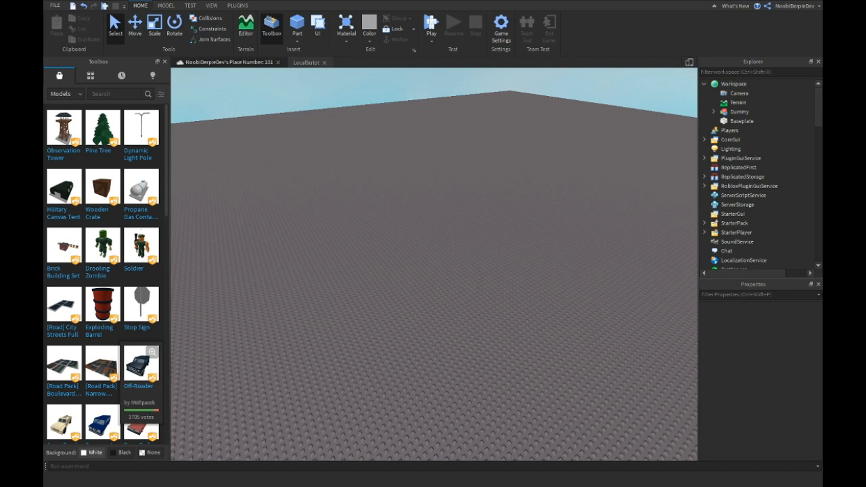
{"action": "mouse_move", "coordinate": [520, 245]}
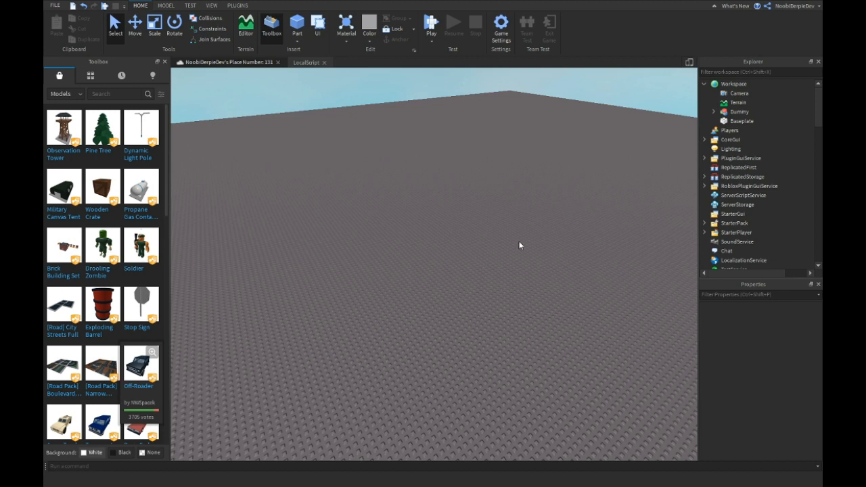
Write a PlayerAdded script creating a leaderstats Folder with a 'Money' IntValue
{"action": "left_click", "coordinate": [743, 195]}
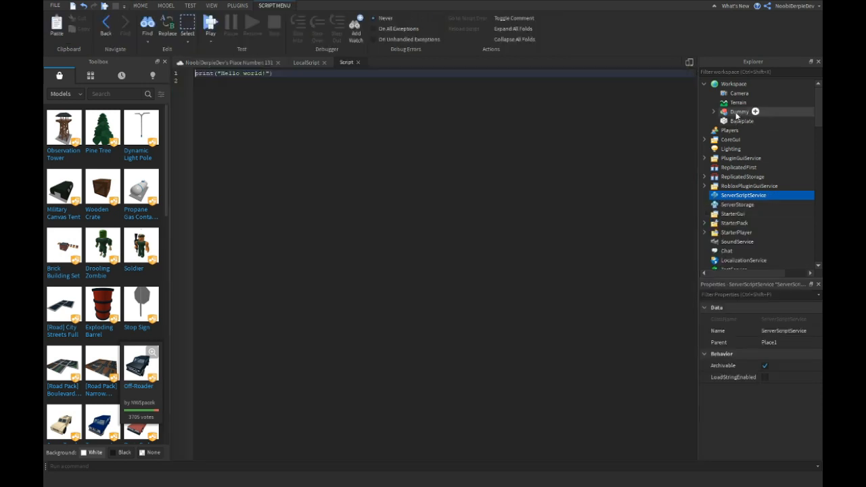
{"action": "type", "text": "game.Players.playerAdded:Connect(function(player"}
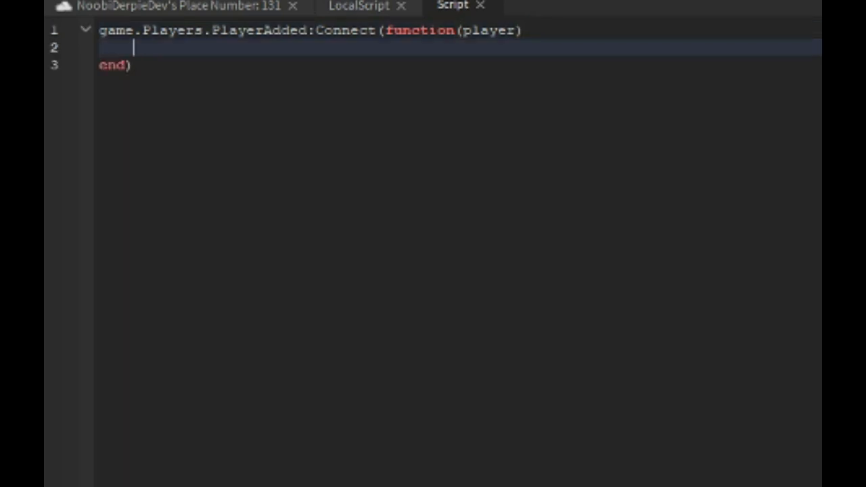
{"action": "type", "text": "local ls="}
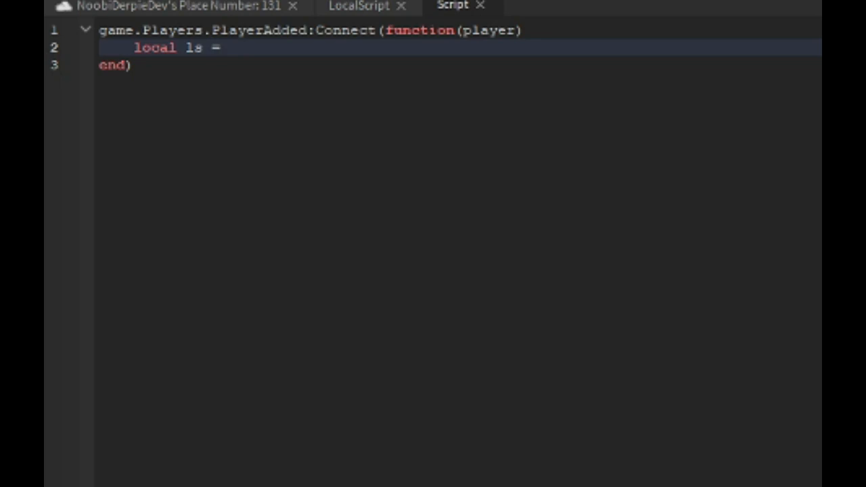
{"action": "type", "text": "Instance.new("}
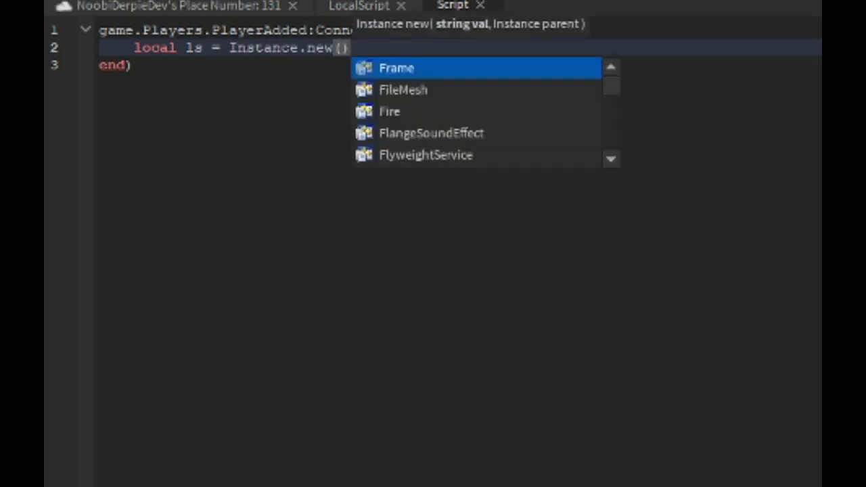
{"action": "type", "text": "\"Folder\")"}
{"action": "type", "text": "local "}
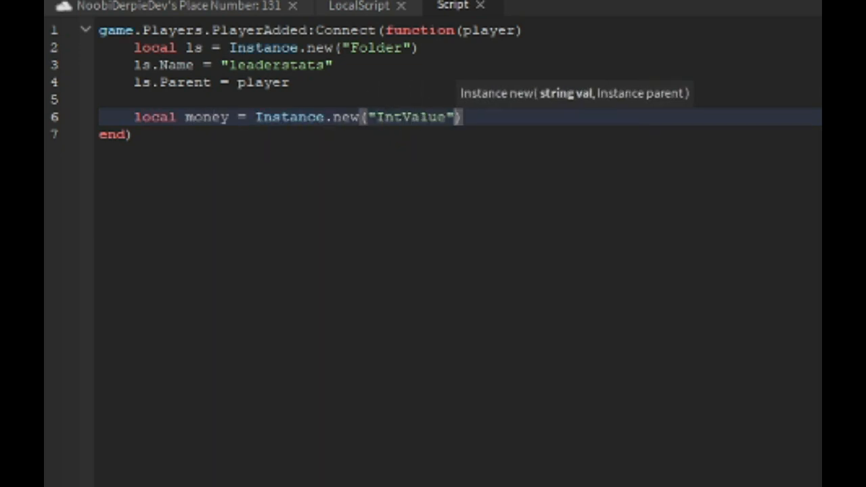
{"action": "type", "text": "money"}
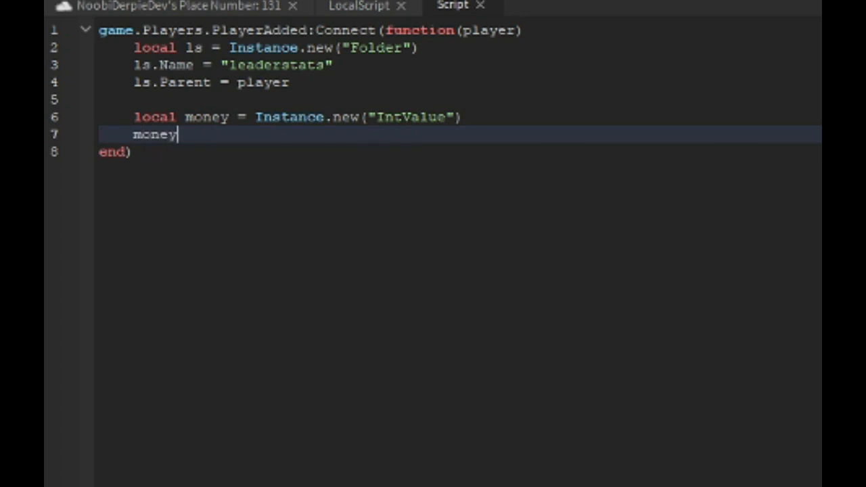
{"action": "type", "text": ".Parent = ls"}
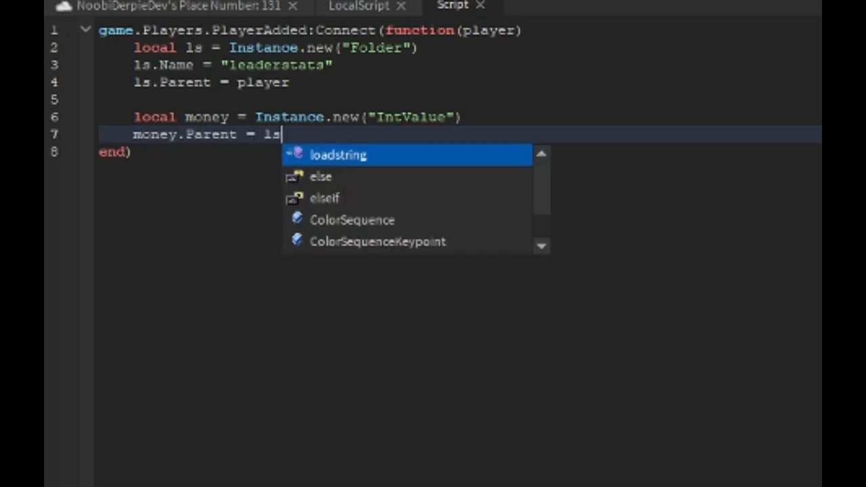
{"action": "key", "text": "backspace"}
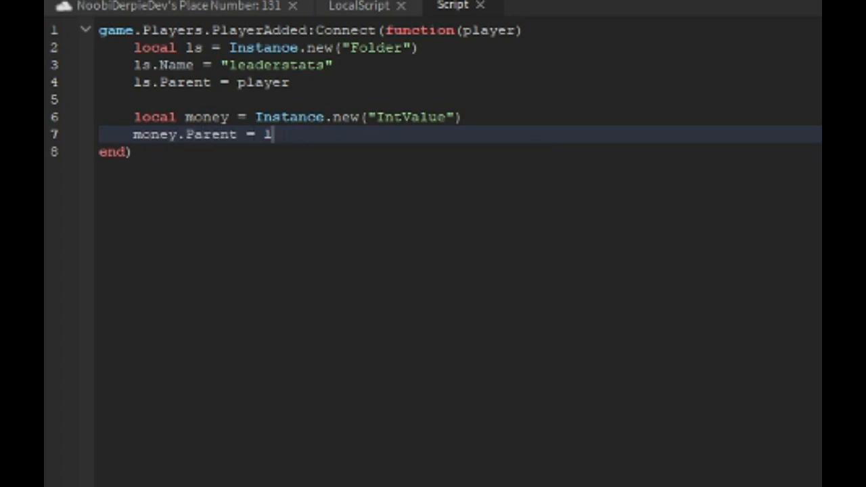
{"action": "type", "text": "s"}
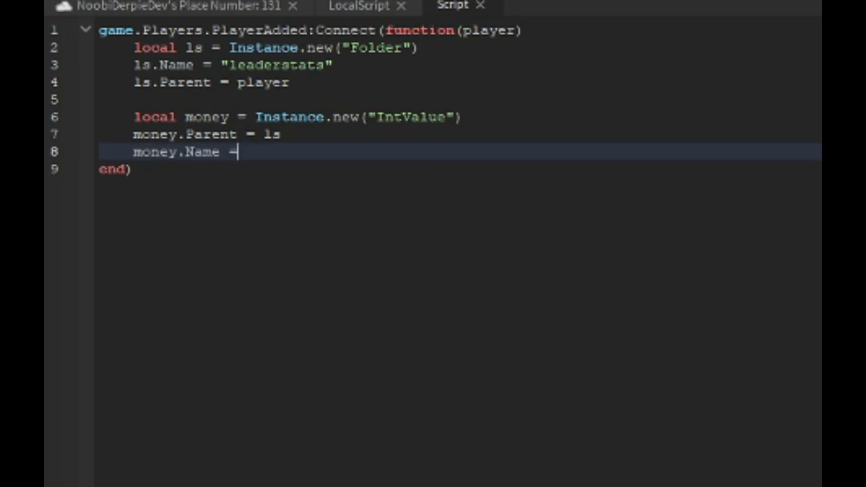
{"action": "type", "text": "\"Money\""}
{"action": "type", "text": "Leaderstats"}
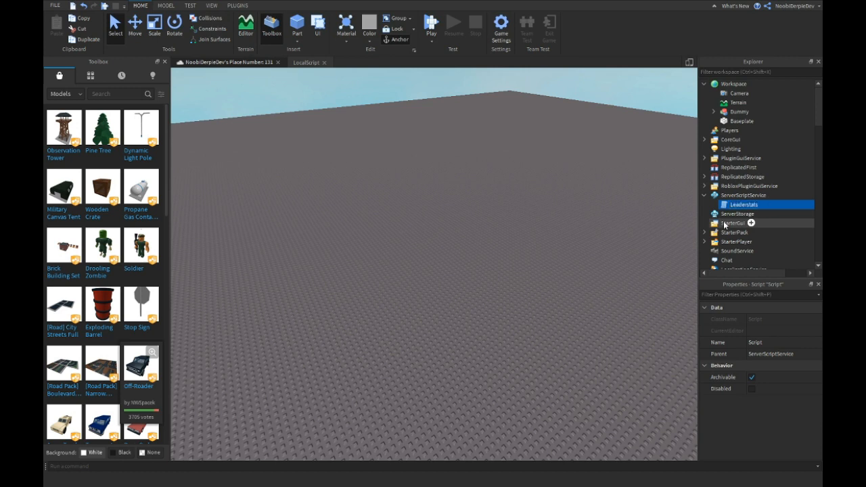
Insert a second Script into ServerScriptService for the admin commands
{"action": "left_click", "coordinate": [751, 223]}
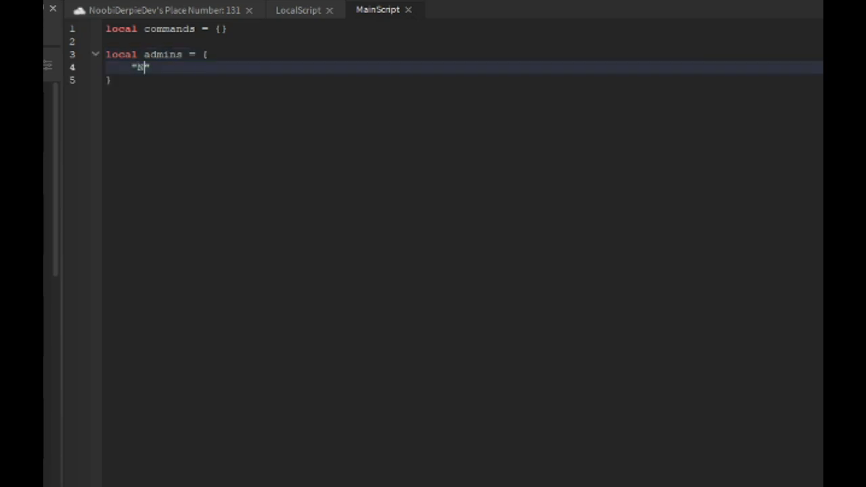
Add NoobiDerpieDev to the admins list and set the command prefix to '!'
{"action": "type", "text": "NoobiDerpieDev'"}
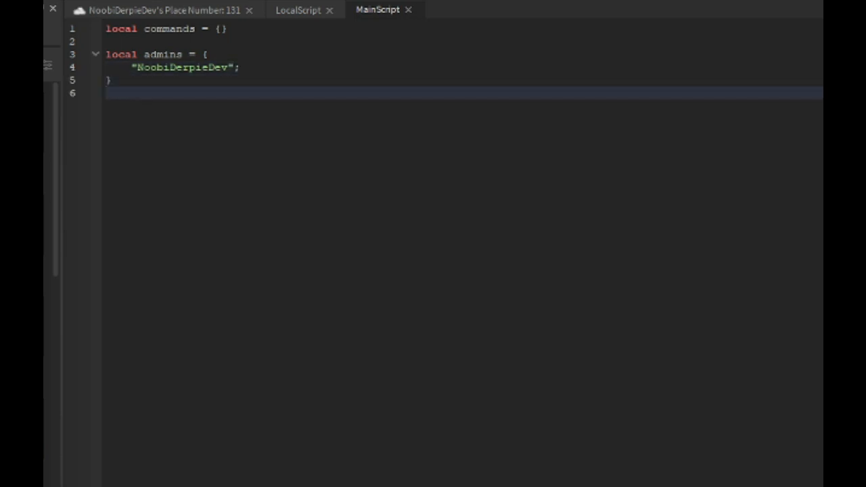
{"action": "type", "text": "local prefix ="}
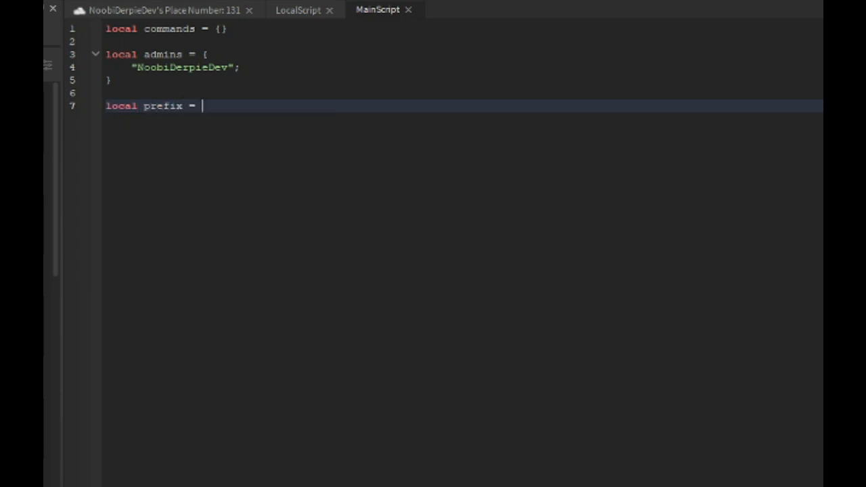
{"action": "type", "text": "\"!\""}
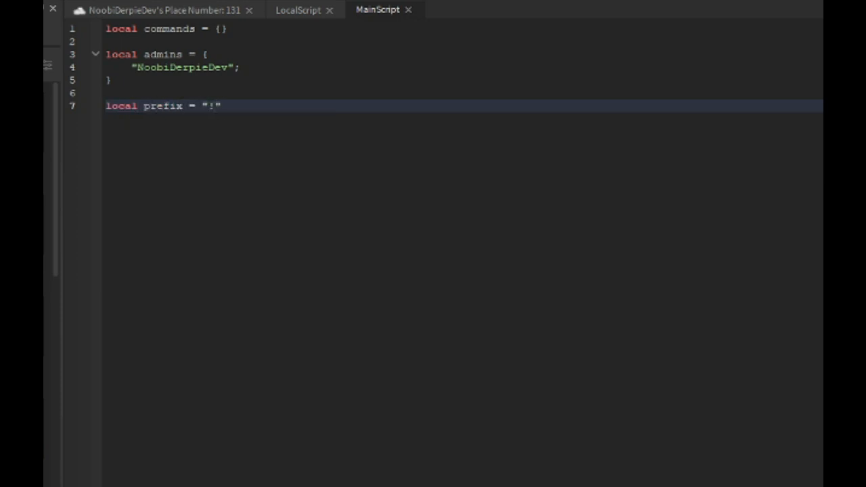
Write findPlayer(name), looping GetPlayers() to return the player whose lowercased name matches
{"action": "type", "text": "local fu"}
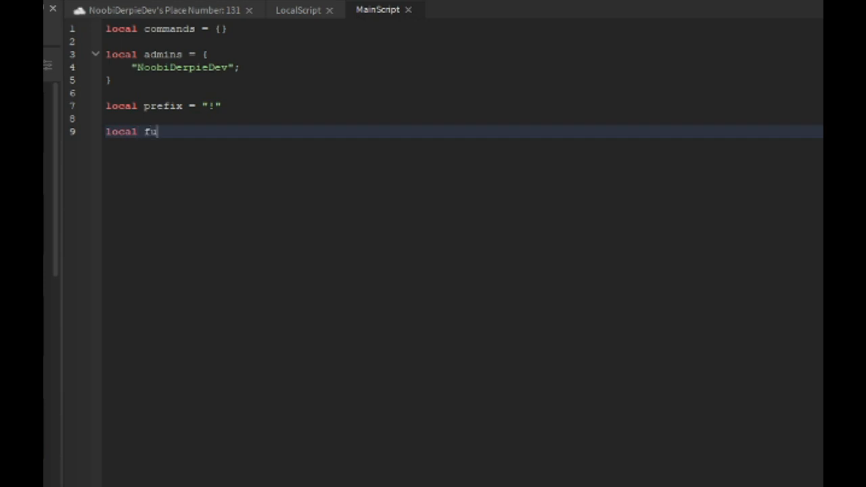
{"action": "type", "text": "unction findPlayer(n)"}
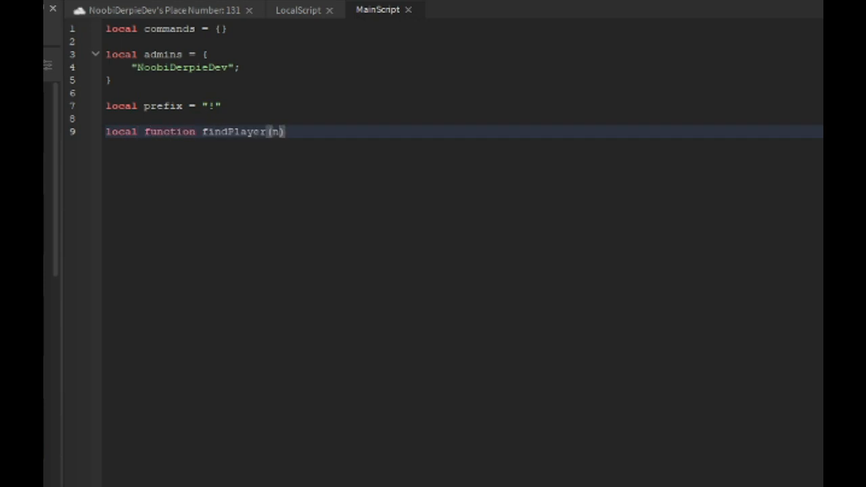
{"action": "type", "text": "ame)"}
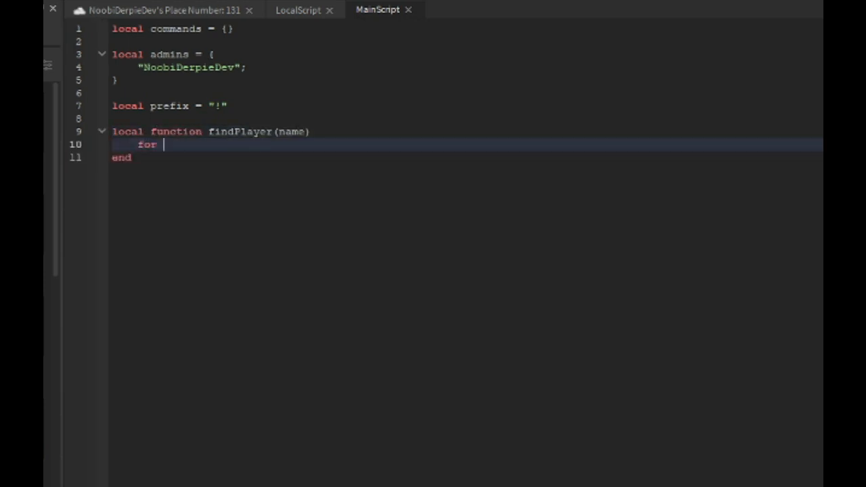
{"action": "type", "text": "i, player in pairs"}
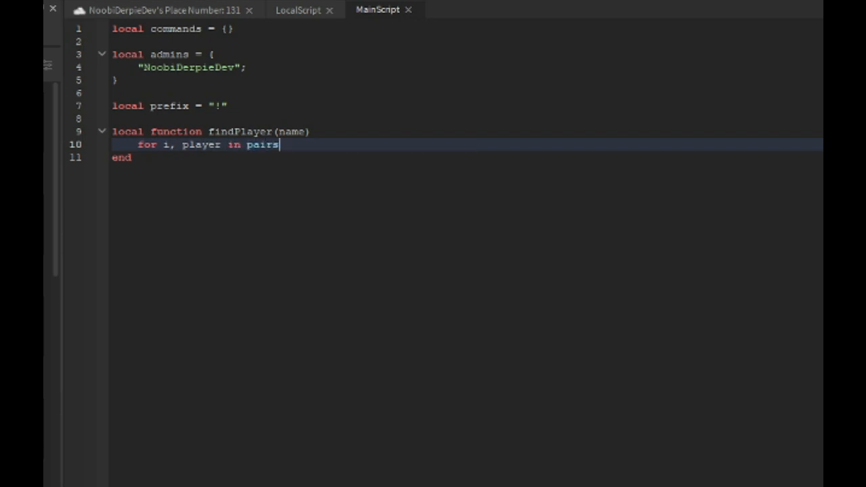
{"action": "type", "text": "(game.Players:)"}
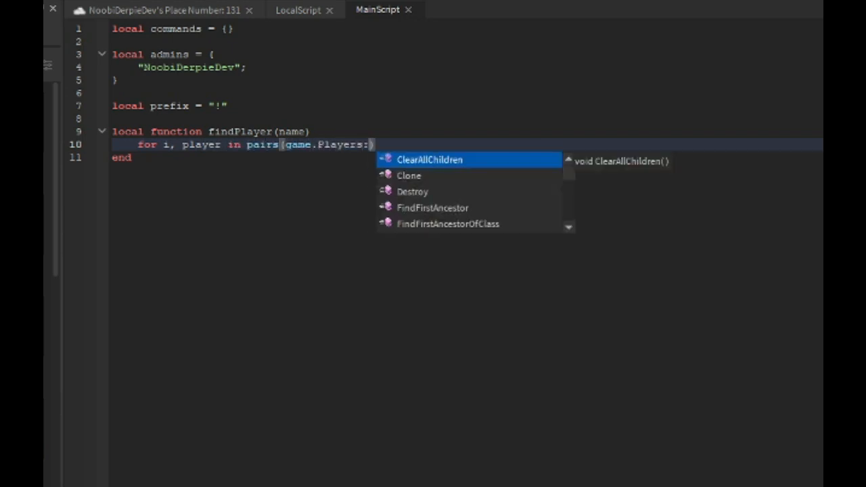
{"action": "type", "text": "Getplayers("}
{"action": "type", "text": "if st"}
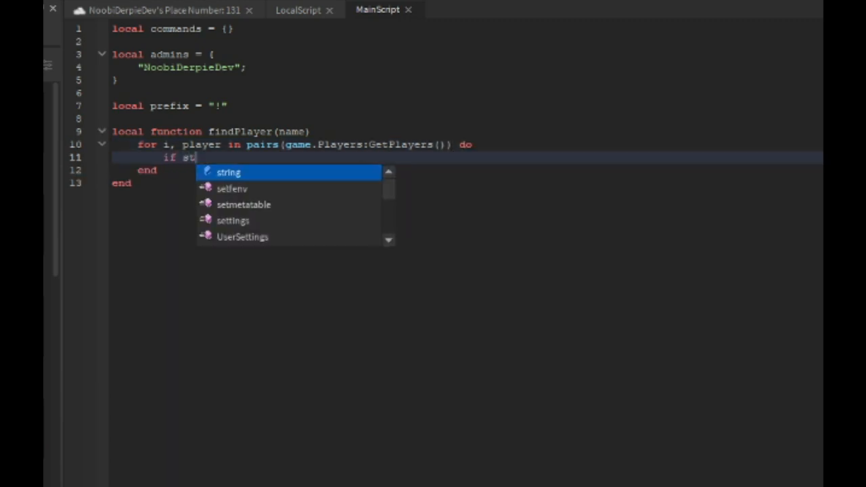
{"action": "type", "text": "ring.lower(p"}
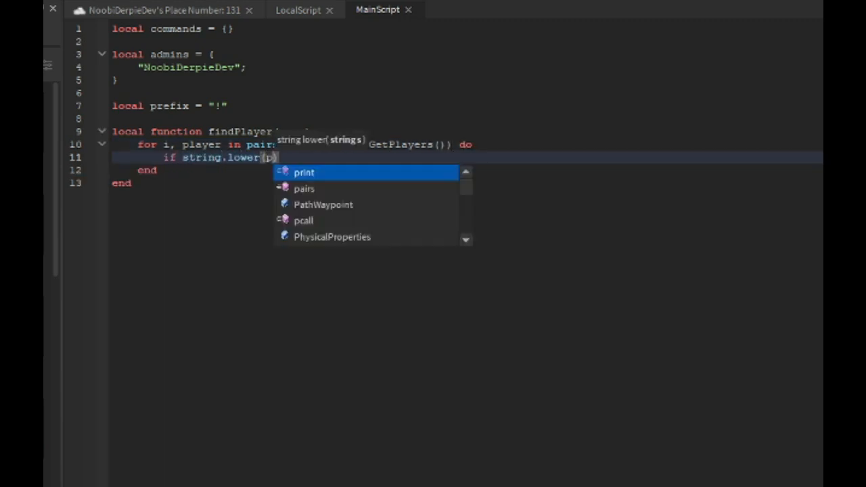
{"action": "type", "text": "layer.Name) =="}
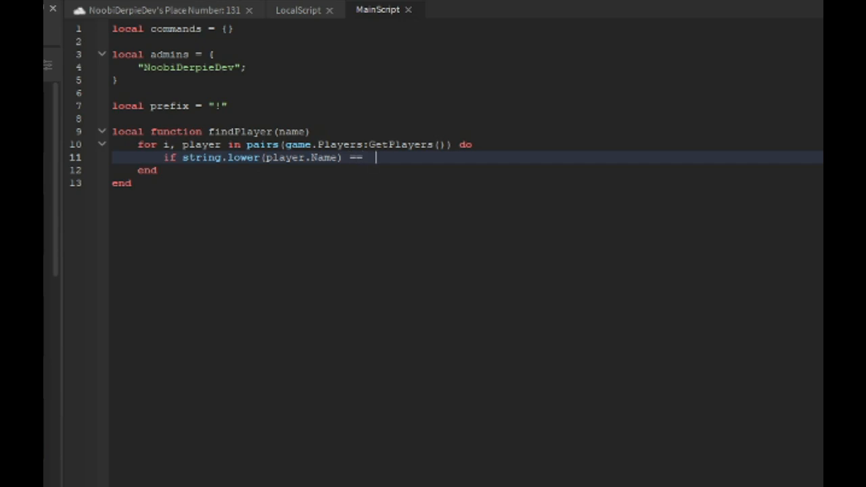
{"action": "type", "text": "name then"}
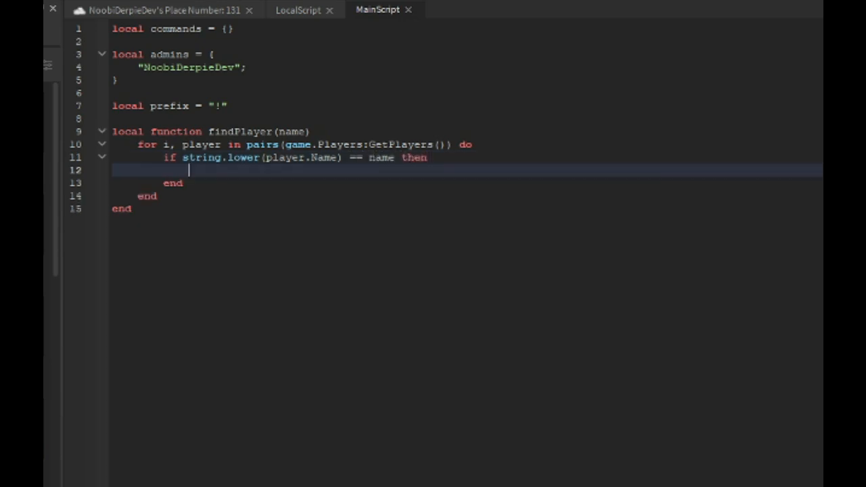
{"action": "type", "text": "return player"}
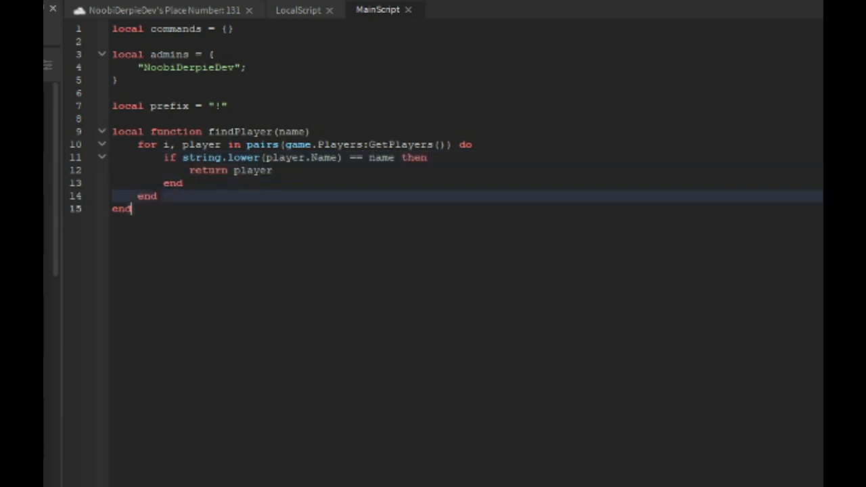
{"action": "type", "text": "locla f"}
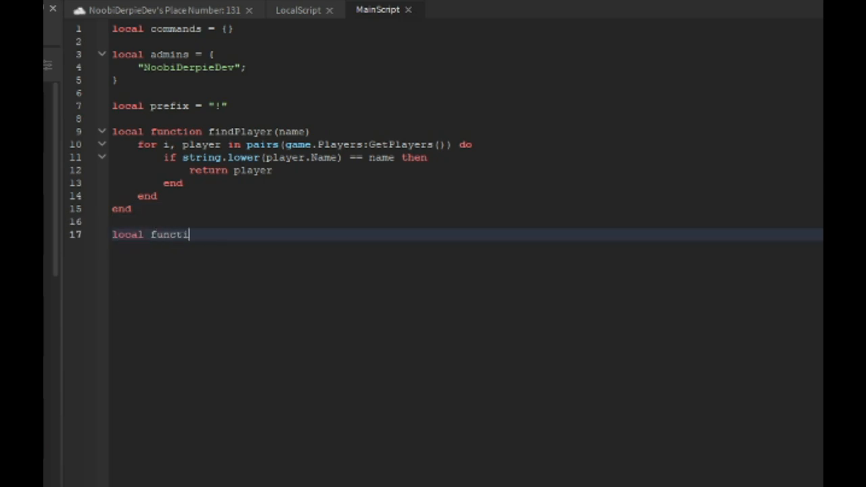
Write isAdmin(player), returning true when player.Name matches an entry in admins
{"action": "type", "text": "on isAdmin(player)"}
{"action": "type", "text": "for _,"}
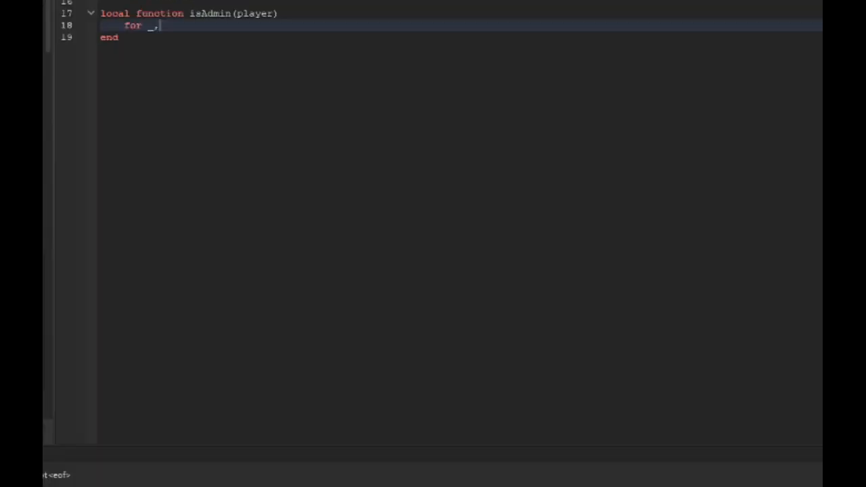
{"action": "type", "text": "v in pairs(a"}
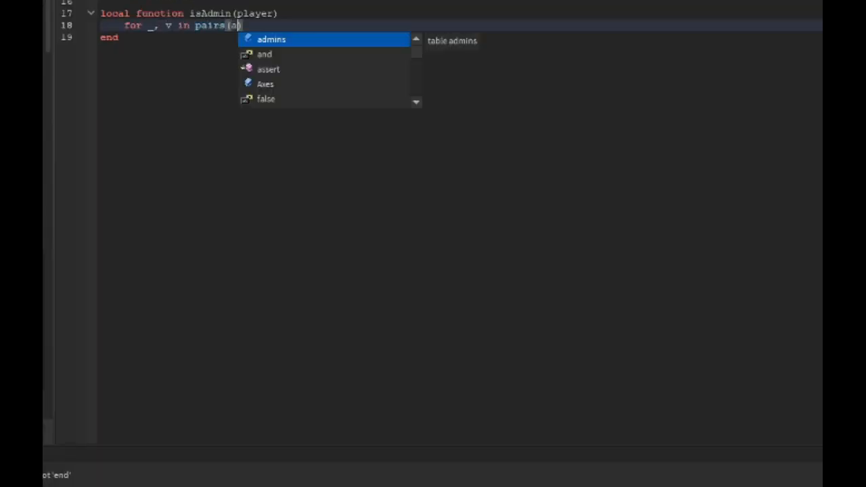
{"action": "type", "text": "dmins) do"}
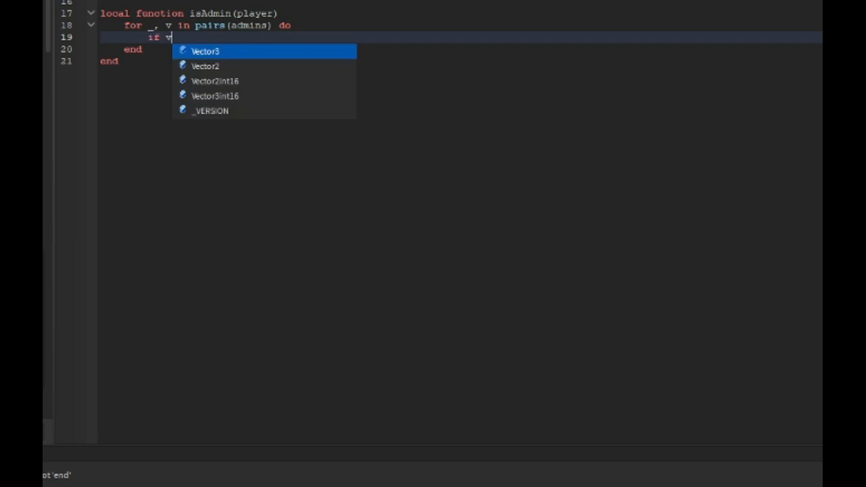
{"action": "type", "text": "== player.Name then"}
{"action": "type", "text": "return true"}
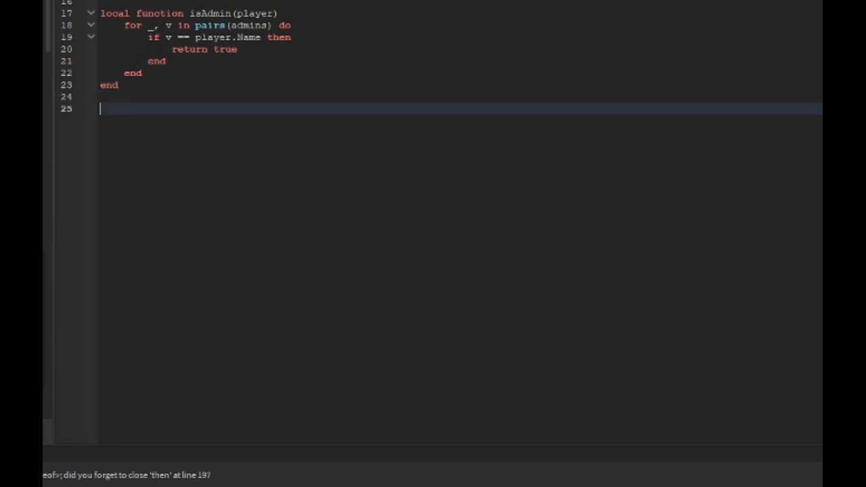
{"action": "type", "text": "commands"}
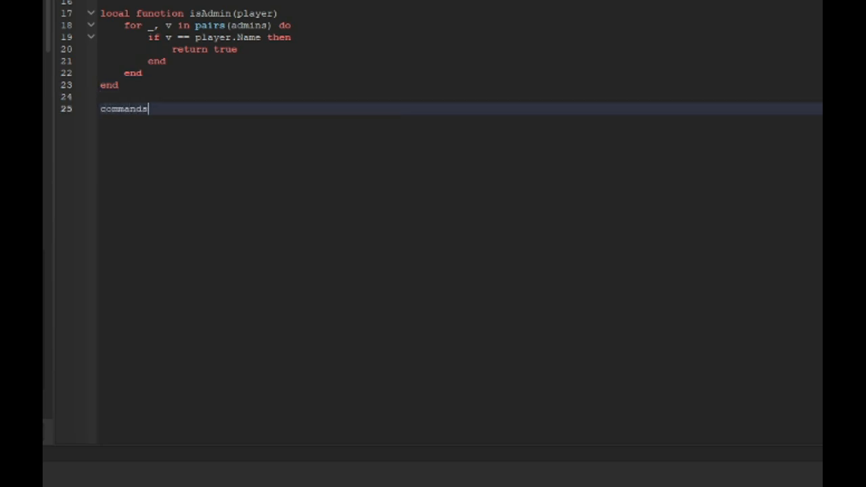
Start commands.add(sender, arguments), printing 'ADDCMD ran by' with the player name
{"action": "type", "text": ".add = function"}
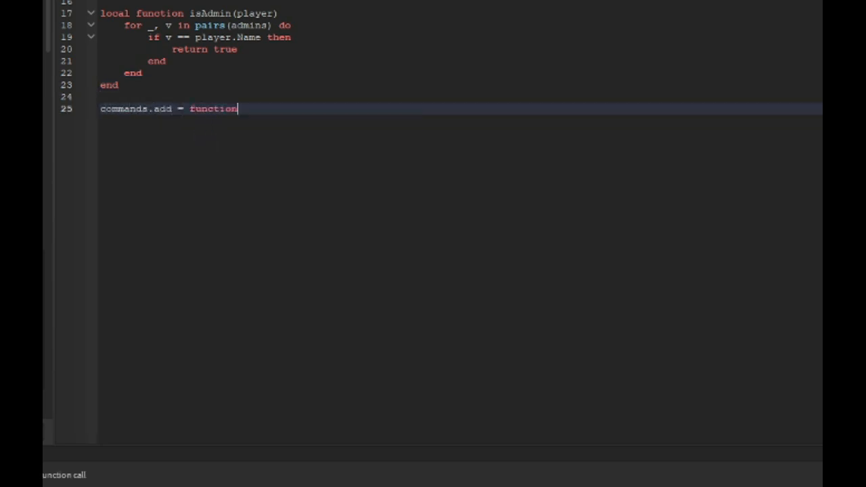
{"action": "type", "text": "(sender, arguments)"}
{"action": "type", "text": "for i, p"}
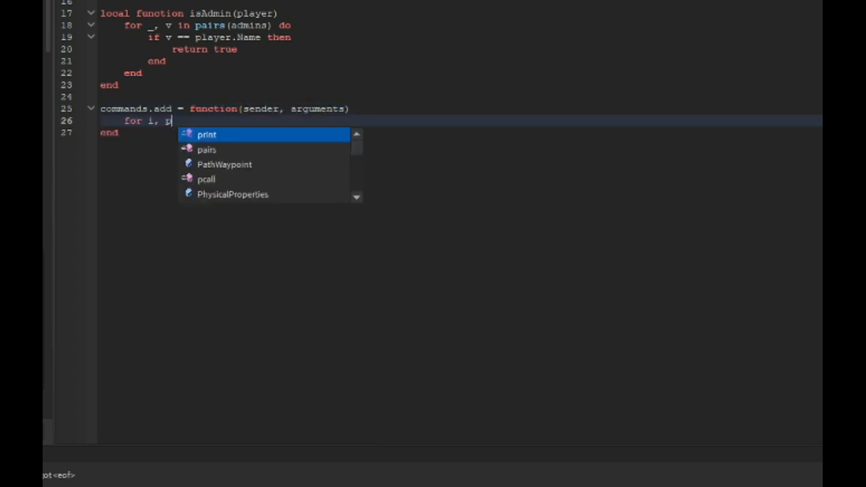
{"action": "type", "text": "layerName i"}
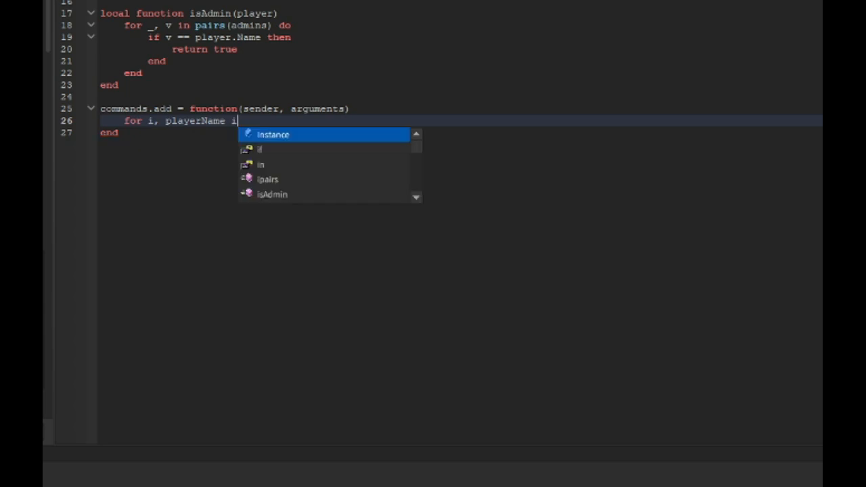
{"action": "type", "text": "n pairs(arguments) do"}
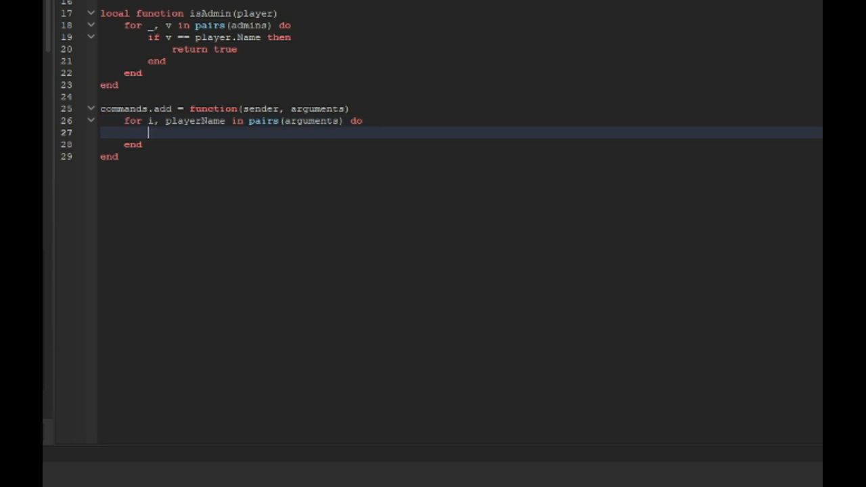
{"action": "type", "text": "print(\"ADDC\")"}
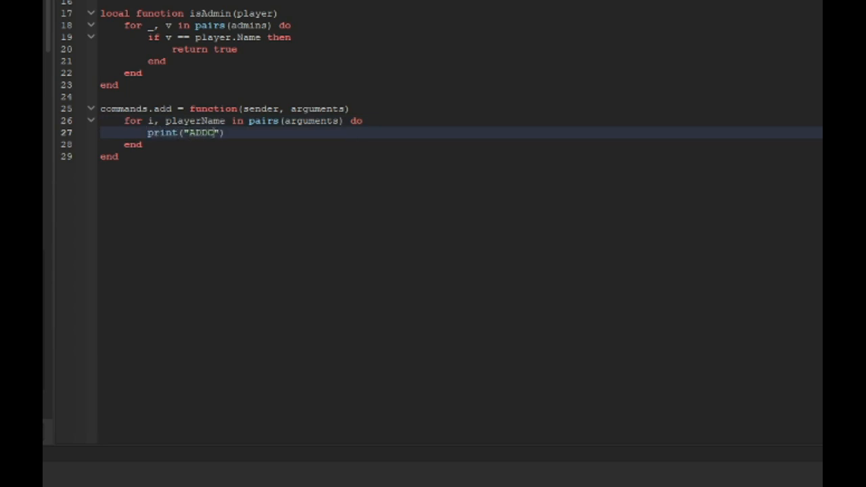
{"action": "type", "text": "MD ran by"}
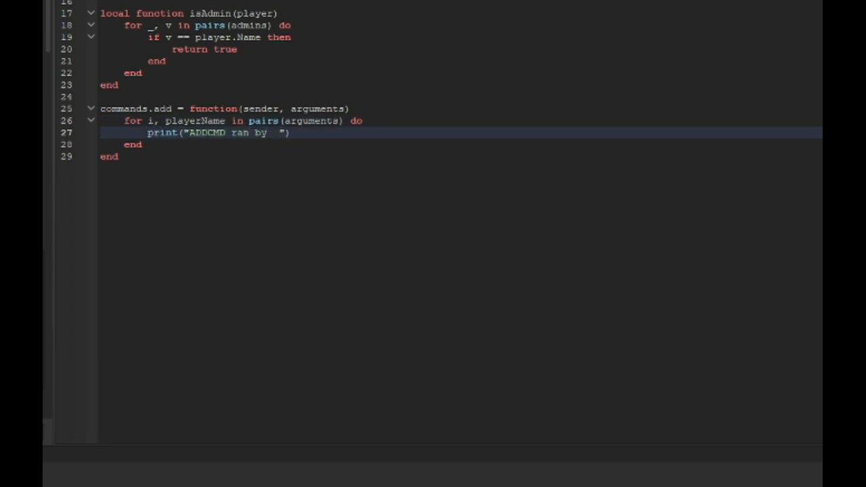
{"action": "type", "text": "..play"}
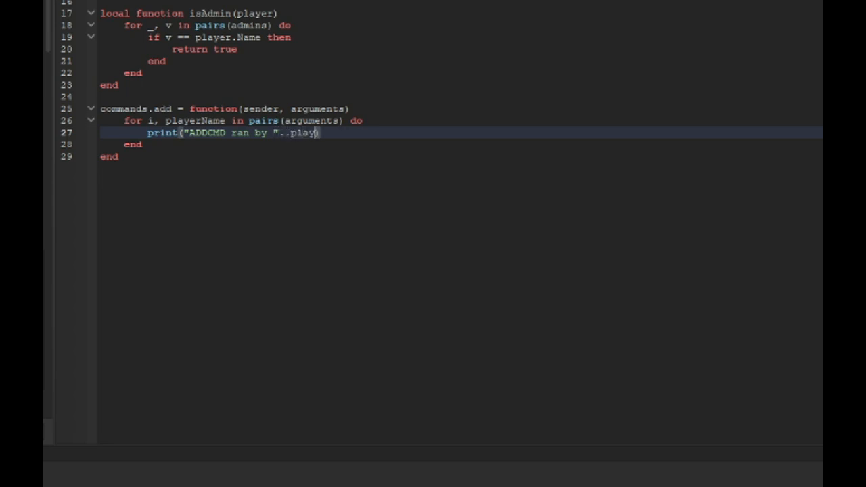
{"action": "type", "text": "erName)"}
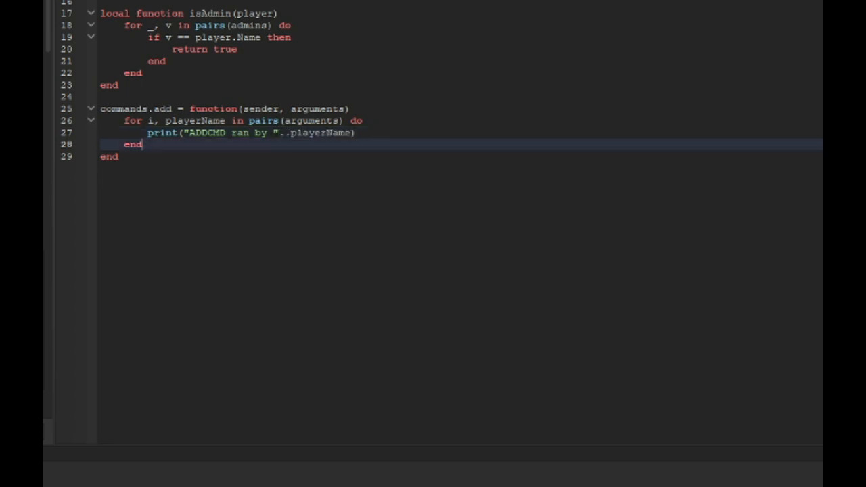
Read playerToGive and amountToGive from arguments and look up plrToGive
{"action": "type", "text": "local playerToG"}
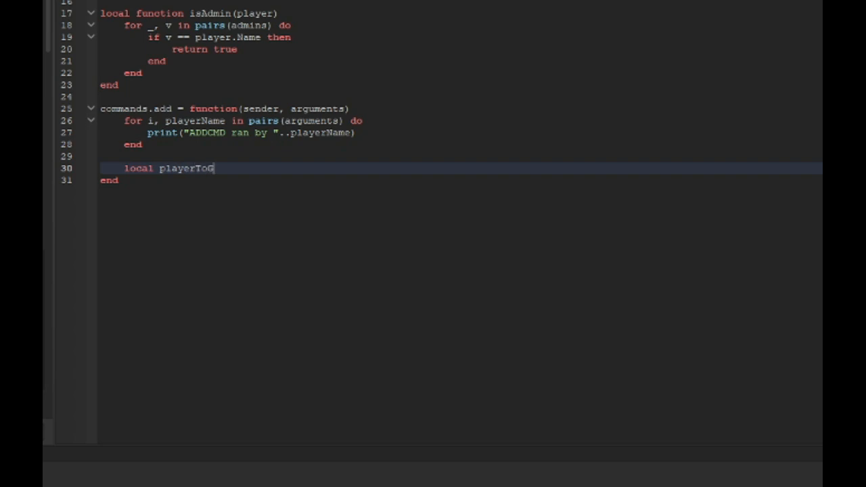
{"action": "type", "text": "ive = arguments[1"}
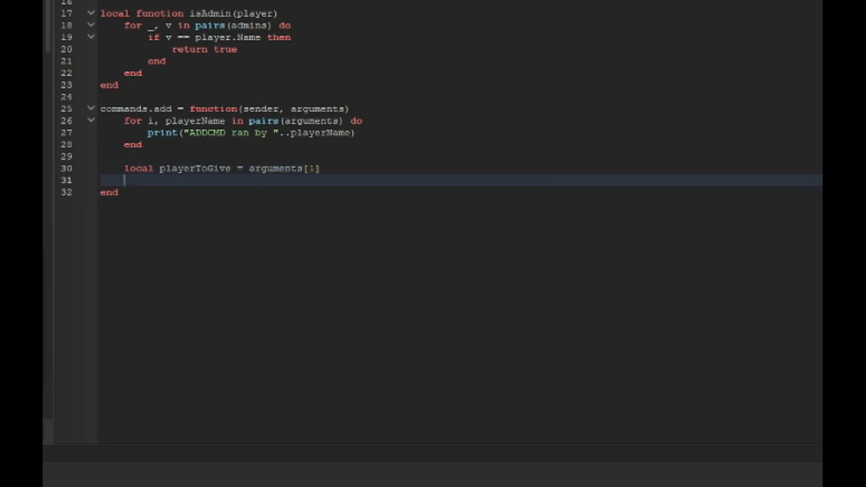
{"action": "type", "text": "local amountToGive = arguments[2"}
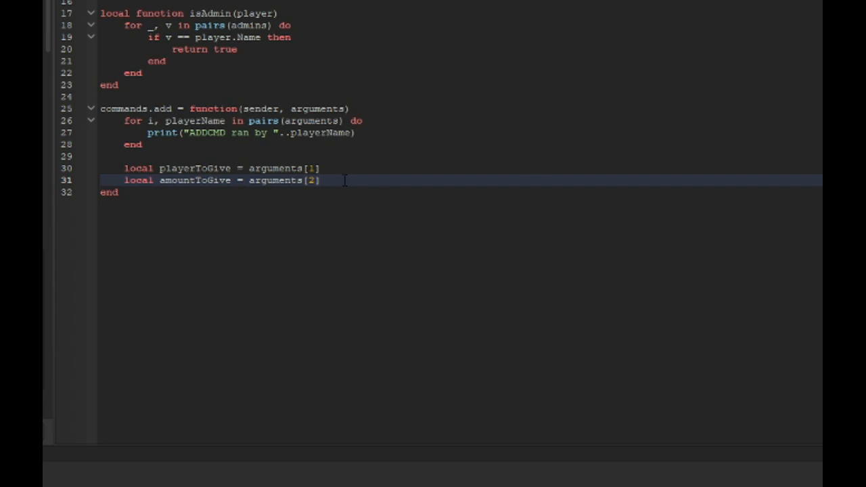
{"action": "type", "text": "if playerToGive then"}
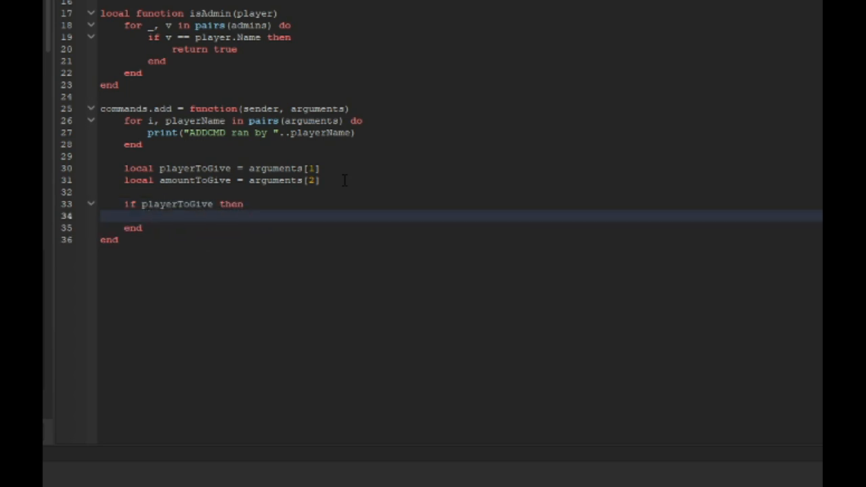
{"action": "type", "text": "local plrToGive = findPlayer("}
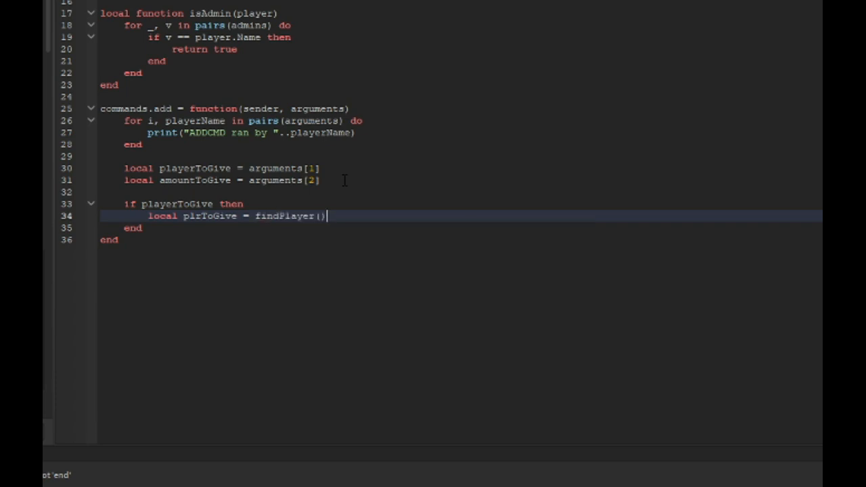
{"action": "type", "text": "playerToGive"}
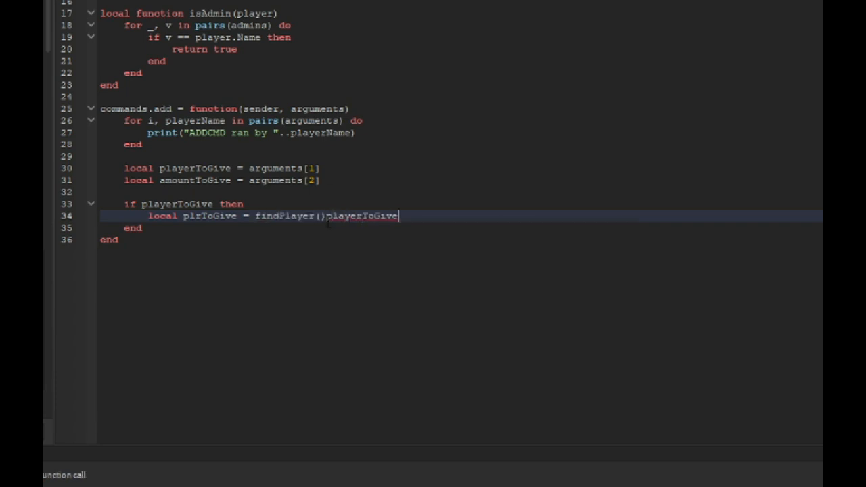
{"action": "type", "text": "("}
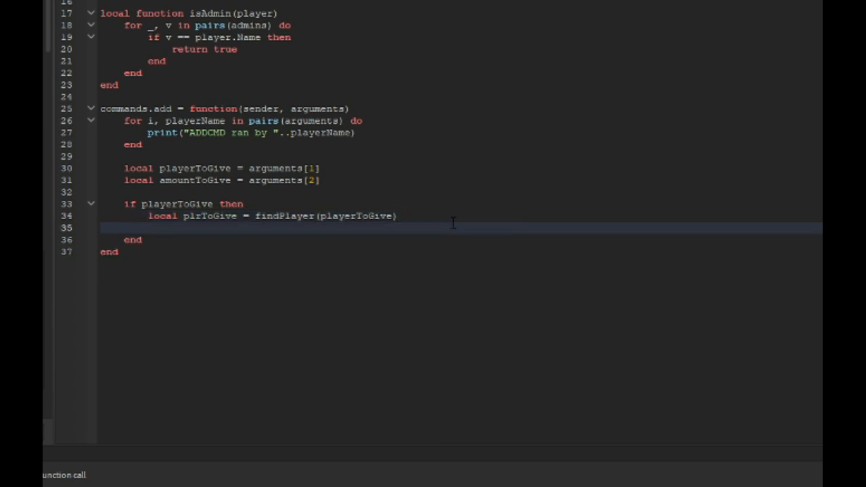
If plrToGive exists, add amountToGive to leaderstats.Money and print 'Succesfully gave points'
{"action": "type", "text": "if plrtov"}
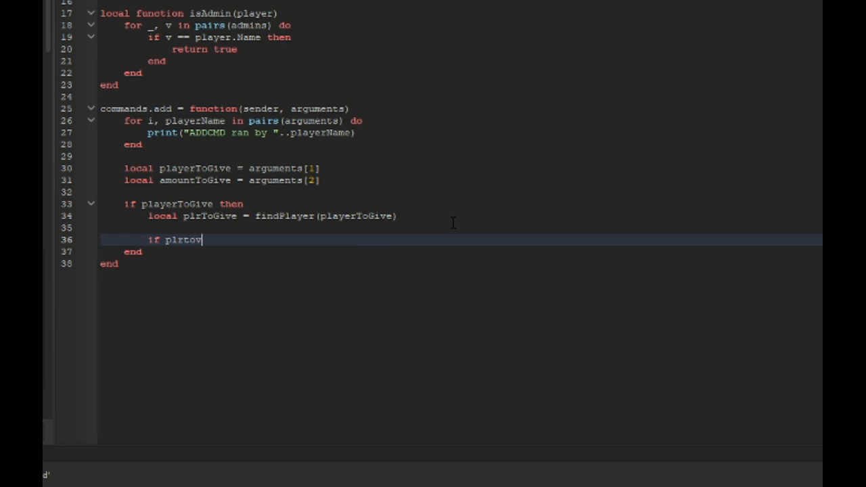
{"action": "key", "text": "BackSpace"}
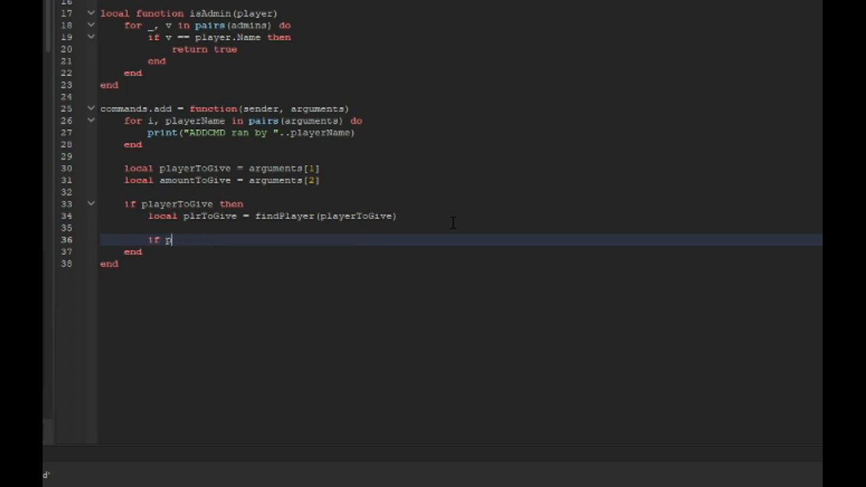
{"action": "type", "text": "lrToGive then"}
{"action": "type", "text": "plrToGive.leader"}
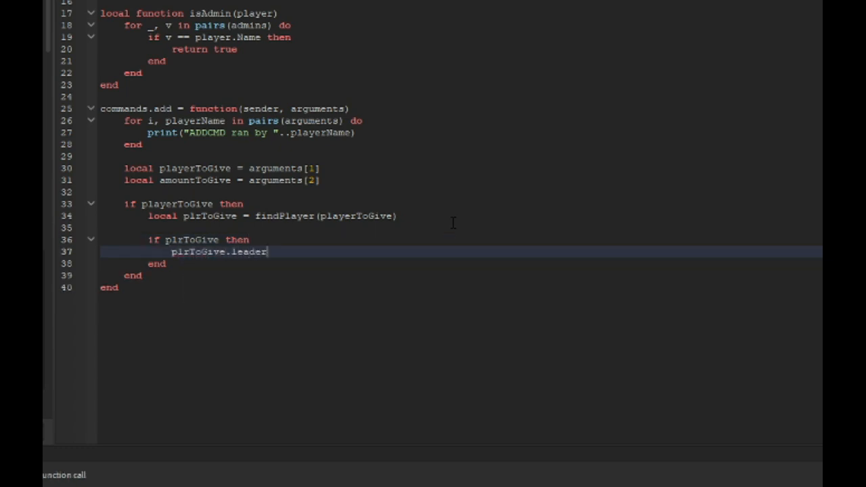
{"action": "type", "text": "stats.Money.Value ="}
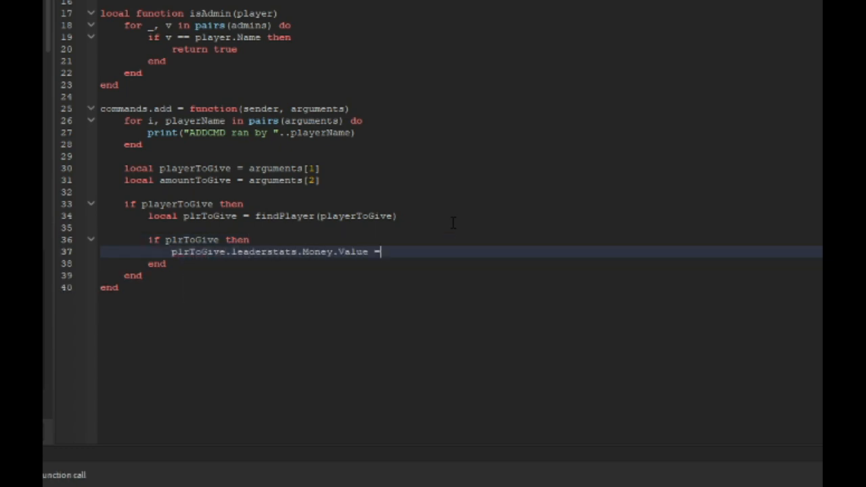
{"action": "type", "text": "plrToGive."}
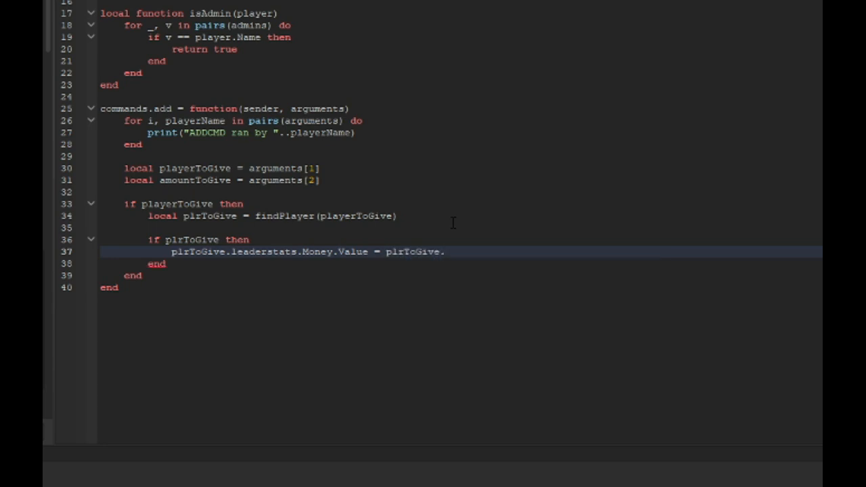
{"action": "type", "text": "leaderstats.Money.Value + a"}
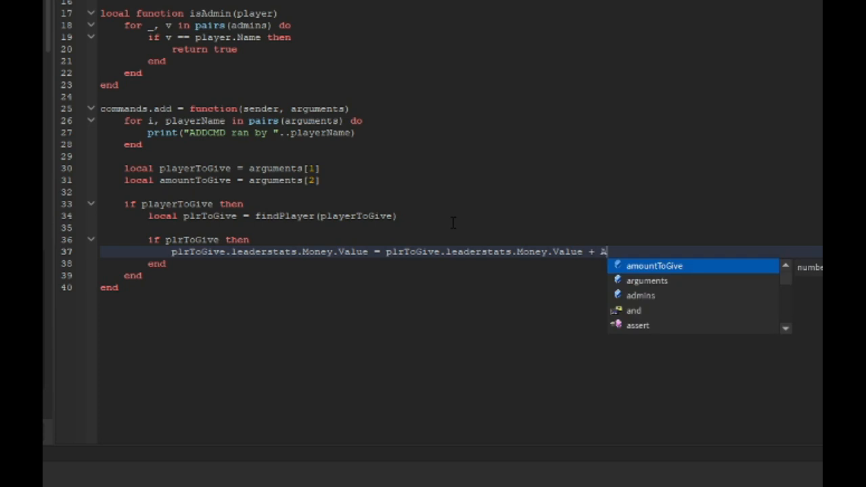
{"action": "key", "text": "Tab"}
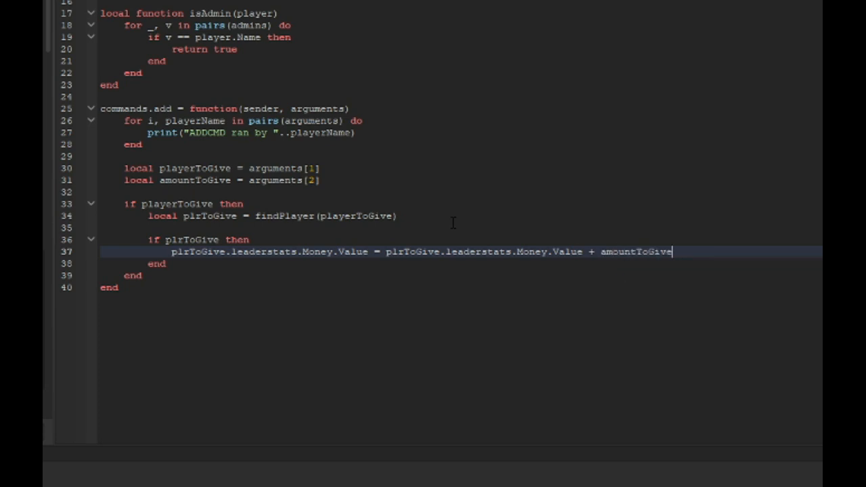
{"action": "type", "text": "print(\"\")"}
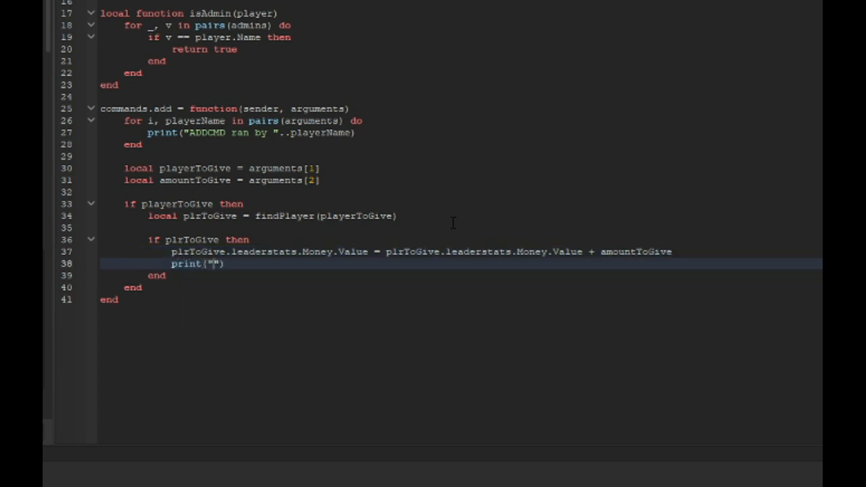
{"action": "type", "text": "Succesfully gave"}
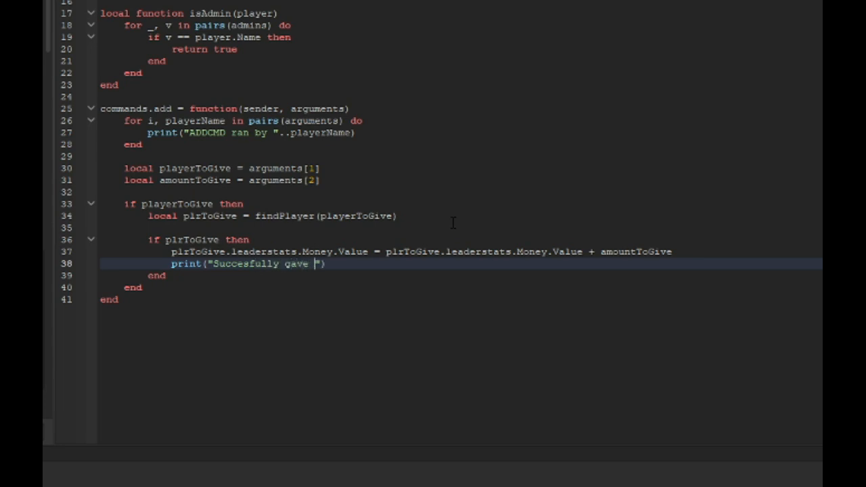
{"action": "type", "text": "points"}
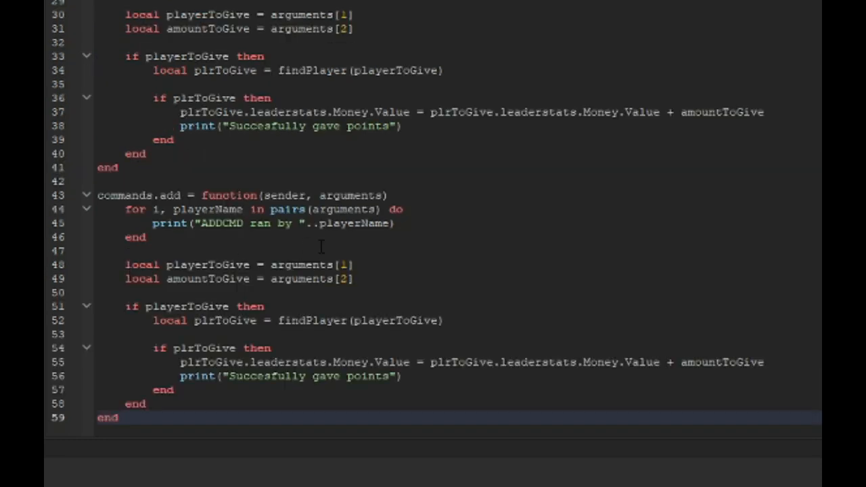
Rename the duplicated block to commands.remove with playerToRemove, amountToRemove and plrToRemove
{"action": "type", "text": "remove"}
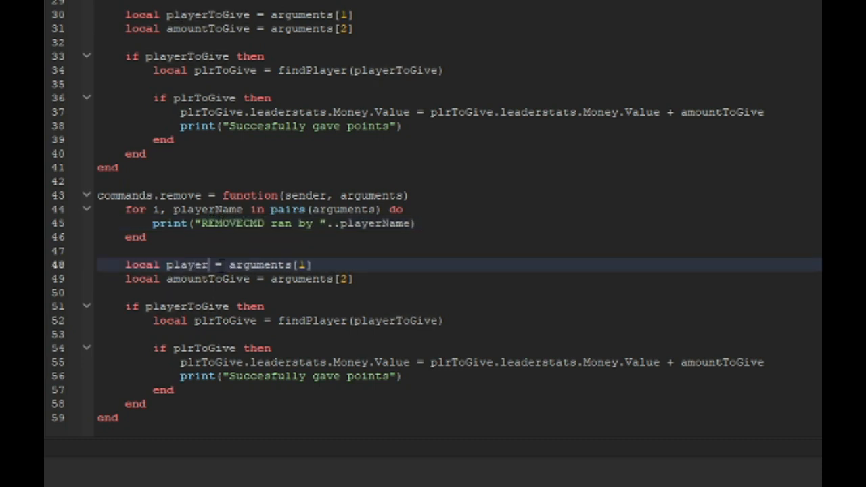
{"action": "type", "text": "ToRemove"}
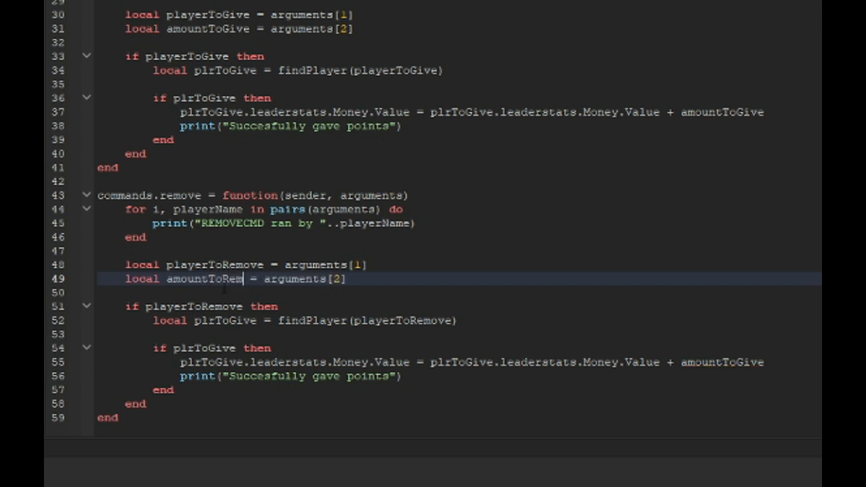
{"action": "type", "text": "ove"}
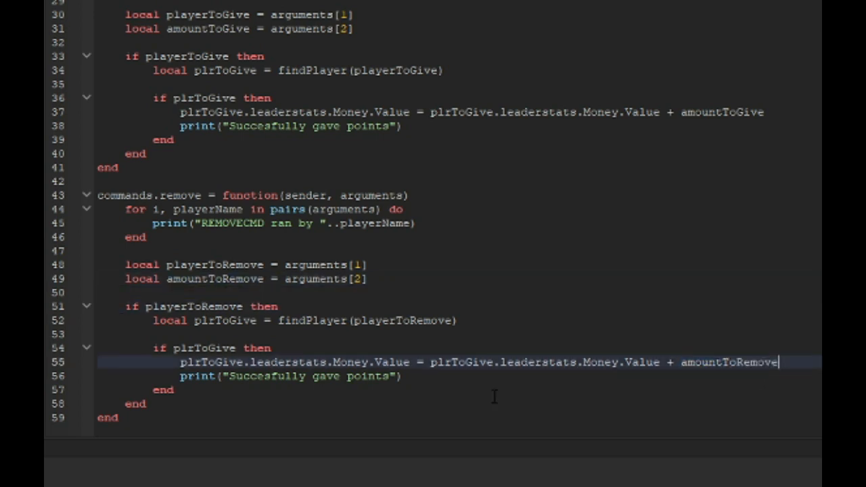
{"action": "left_click", "coordinate": [410, 362]}
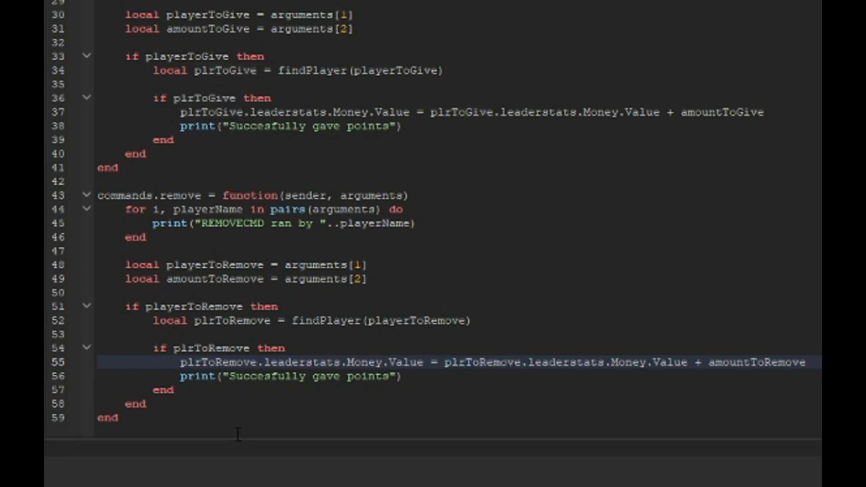
{"action": "type", "text": "game.Players.pl"}
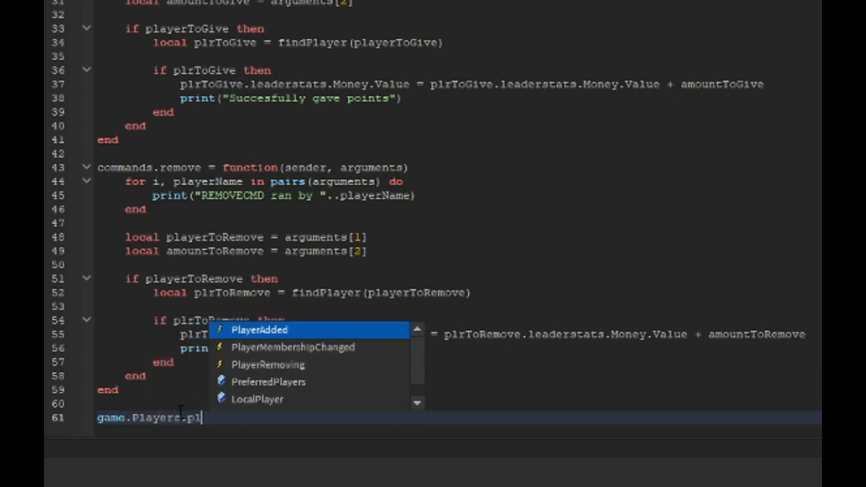
Connect a PlayerAdded handler whose Chatted event receives message and recipient
{"action": "left_click", "coordinate": [259, 330]}
{"action": "type", "text": "player.Ch"}
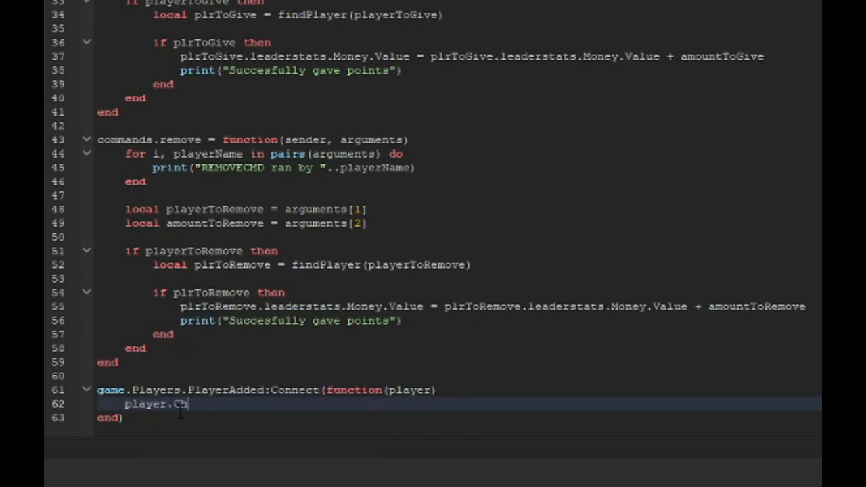
{"action": "type", "text": "atted:Connect(function"}
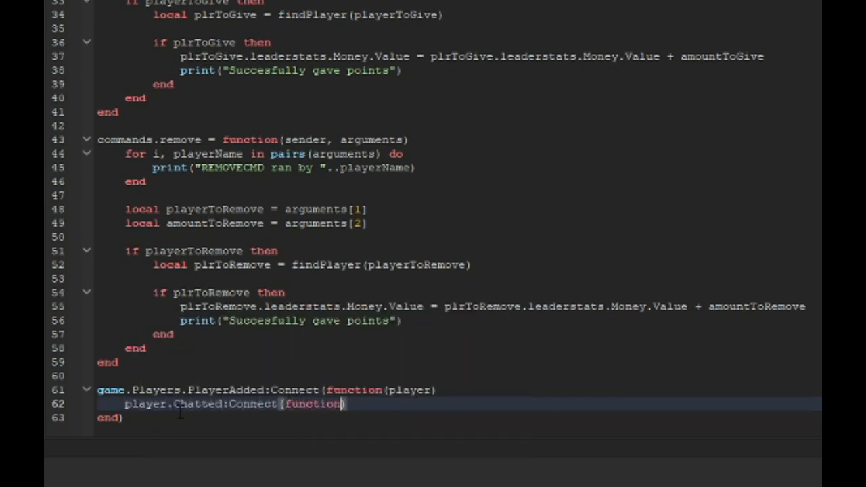
{"action": "type", "text": "messa"}
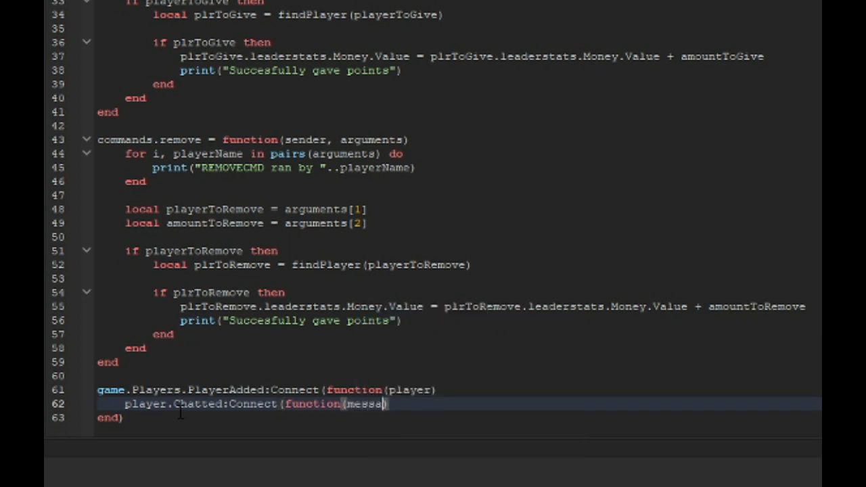
{"action": "type", "text": ", recipe"}
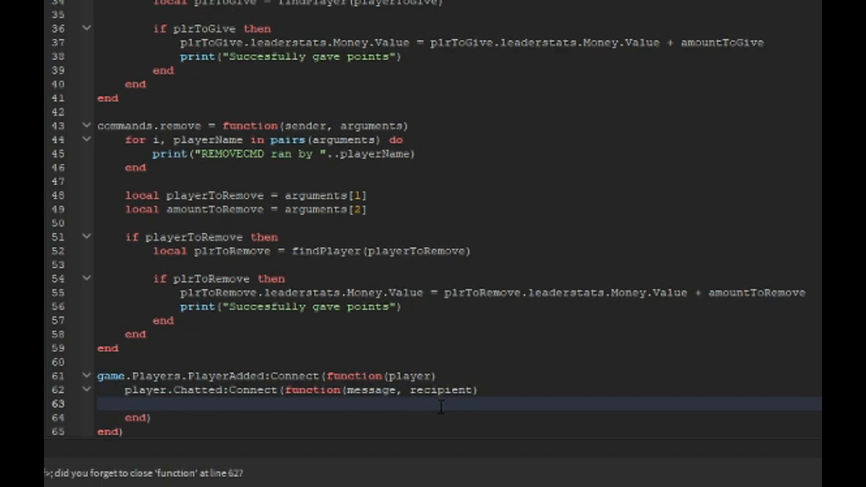
For admins, lowercase the message and split it on spaces into splitString
{"action": "type", "text": "if isAdmin(Pl"}
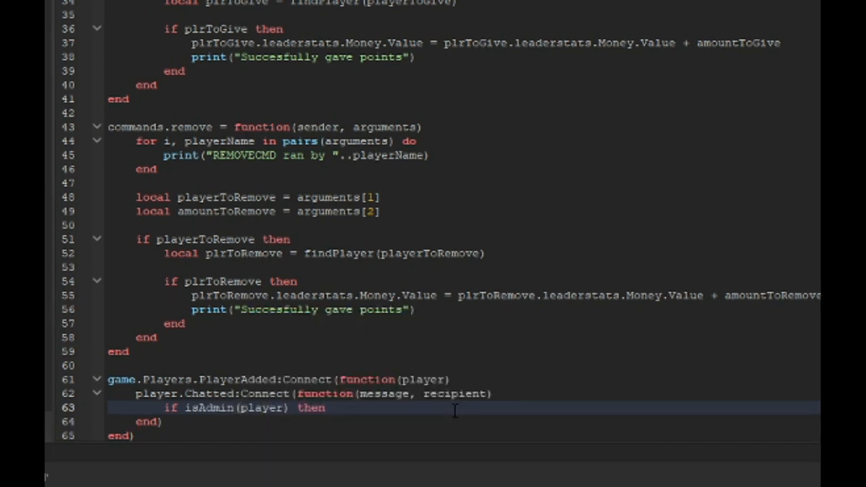
{"action": "type", "text": "message"}
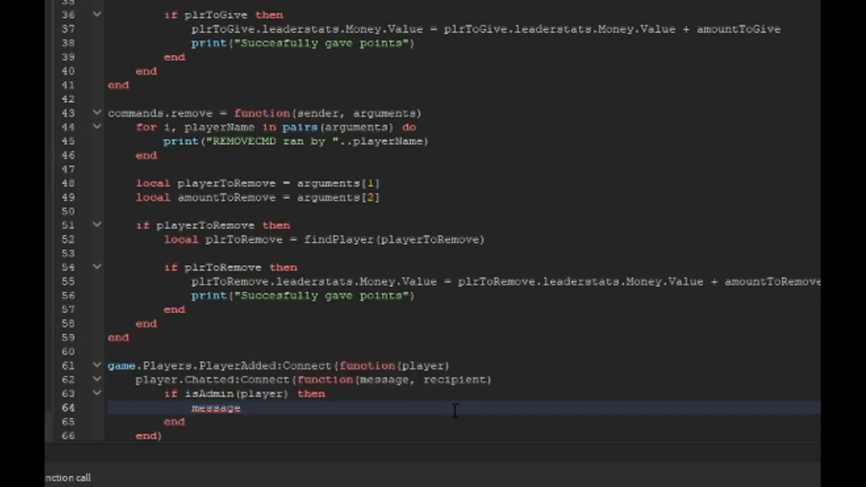
{"action": "type", "text": "= lower(message)"}
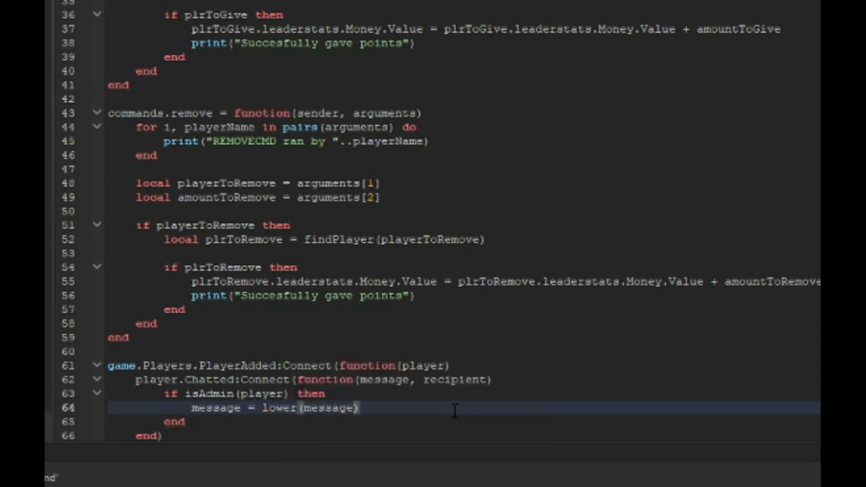
{"action": "type", "text": "string."}
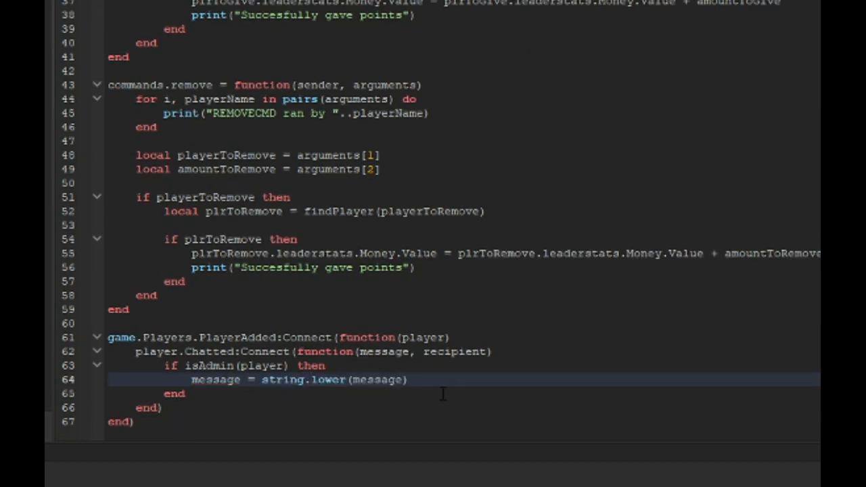
{"action": "type", "text": "\\"}
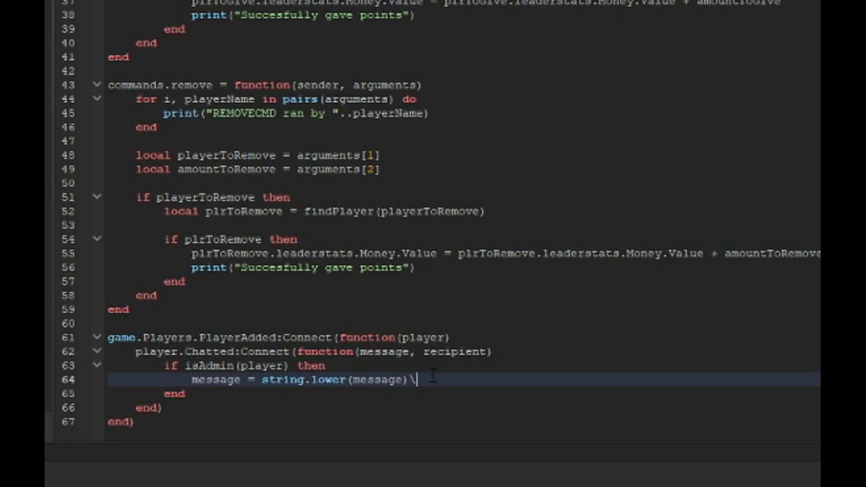
{"action": "type", "text": "local splitString = m"}
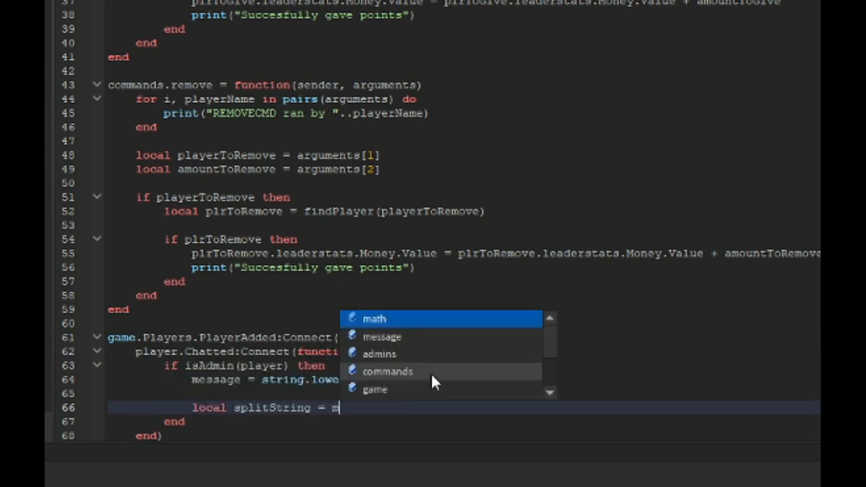
{"action": "type", "text": "essage:split(\" \")"}
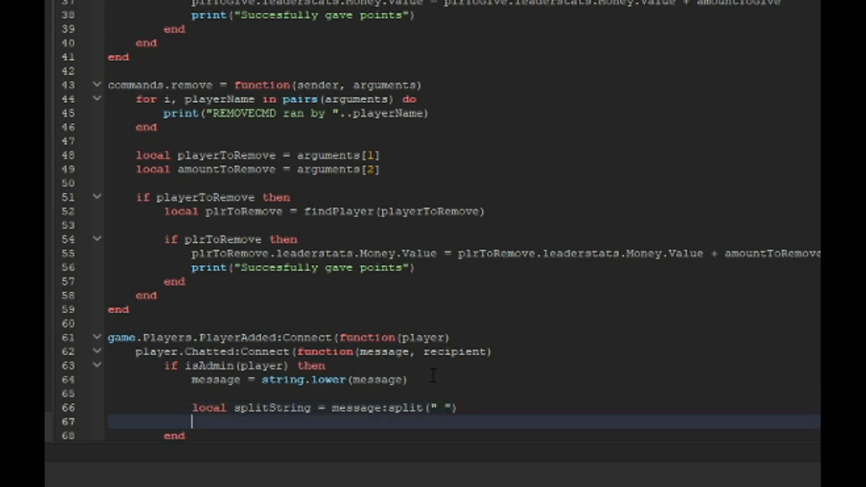
Set slashCommand to splitString[1], split it by prefix, and set cmdName = cmd[2]
{"action": "type", "text": "local slash"}
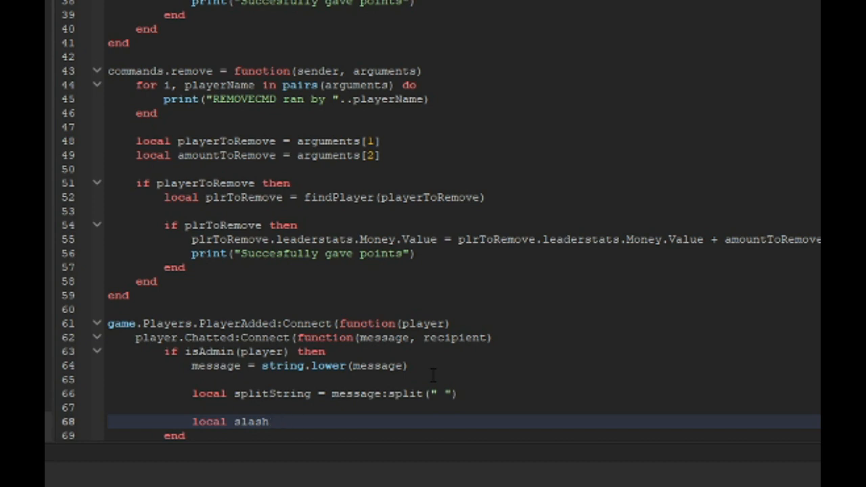
{"action": "type", "text": "Command = splitString"}
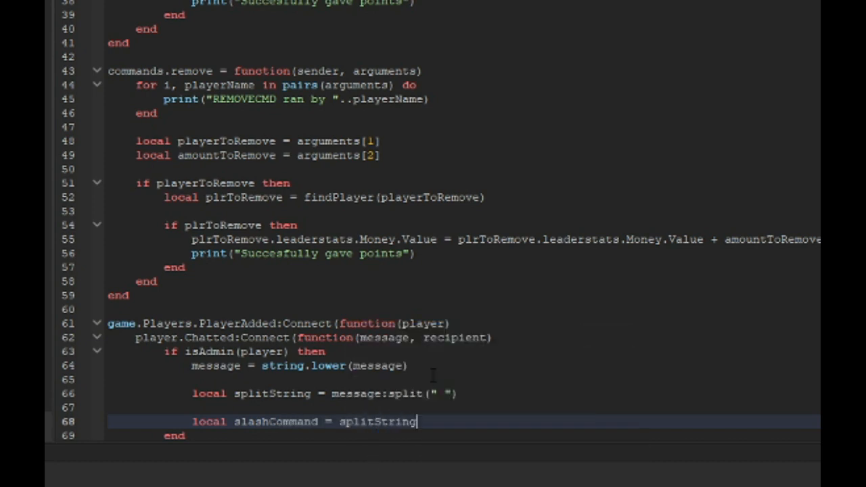
{"action": "type", "text": "[1]"}
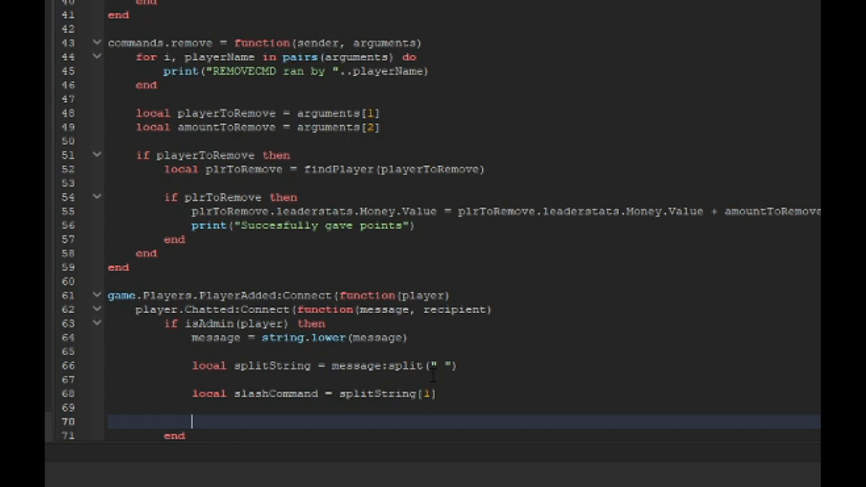
{"action": "type", "text": "local cmd = alaa"}
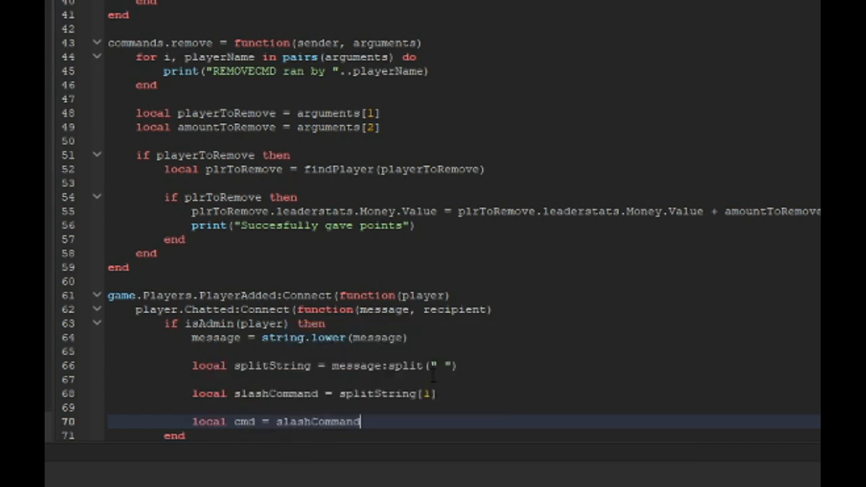
{"action": "type", "text": ":Split"}
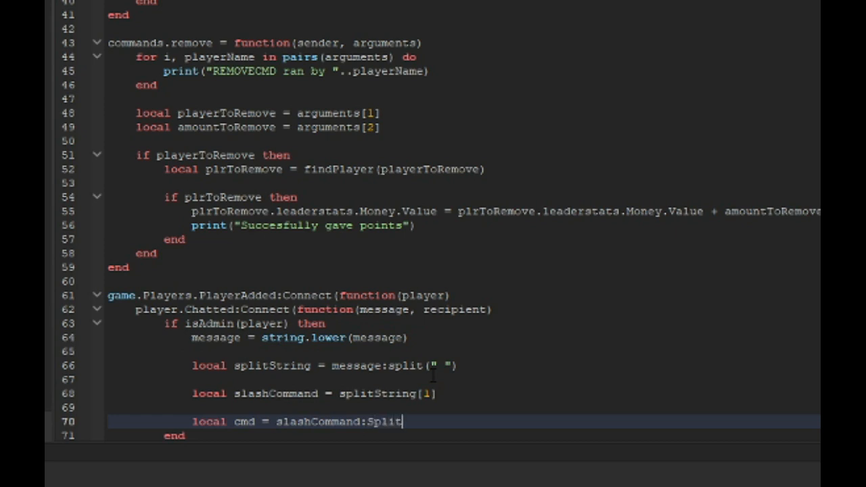
{"action": "type", "text": "(prefix)"}
{"action": "type", "text": "local cmd"}
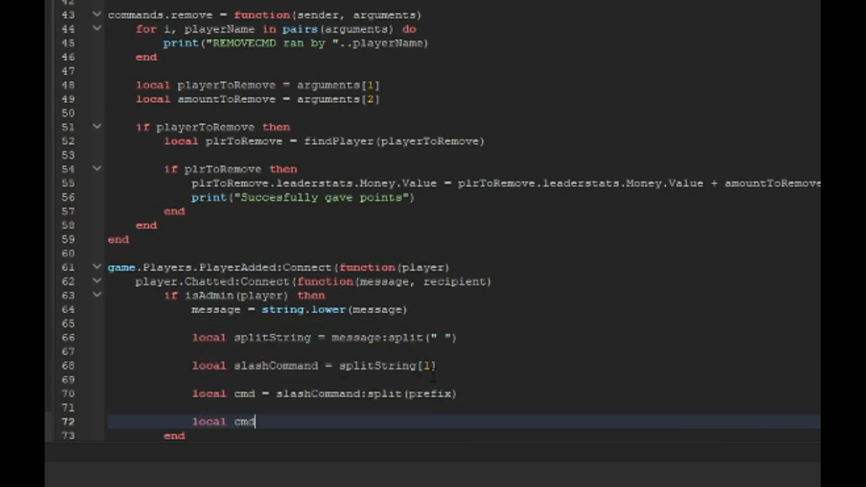
{"action": "type", "text": "Name = cmd[2]"}
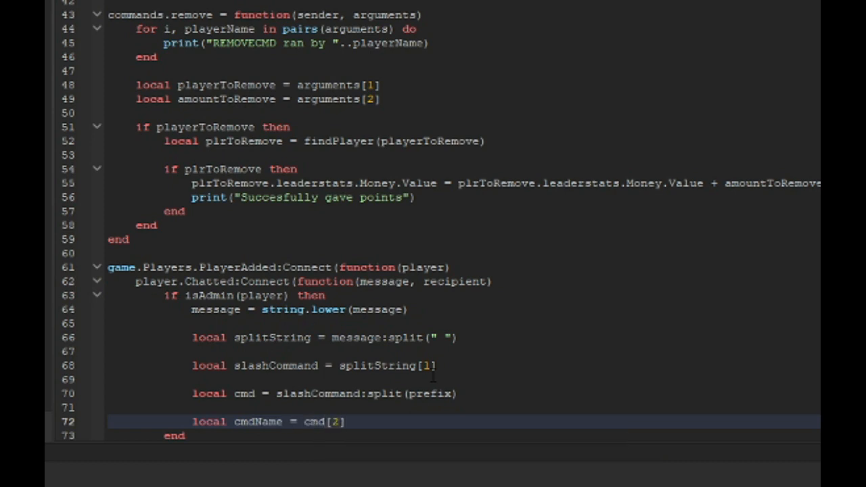
If commands[cmdName] exists, gather remaining words into arguments and call commands[cmdName](player, arguments)
{"action": "type", "text": "if commands]"}
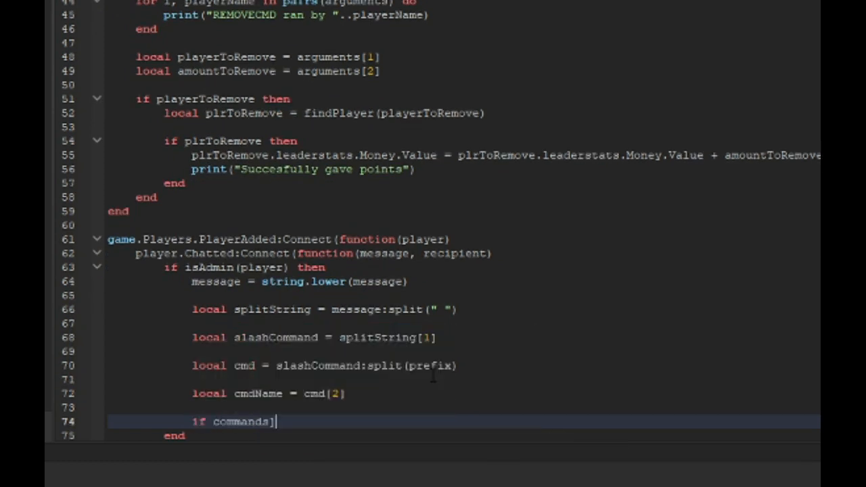
{"action": "type", "text": "[Cnd"}
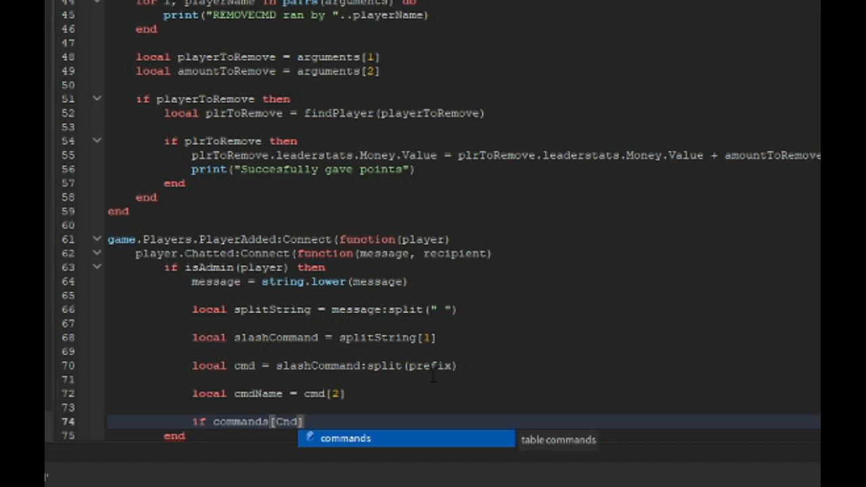
{"action": "key", "text": "Tab"}
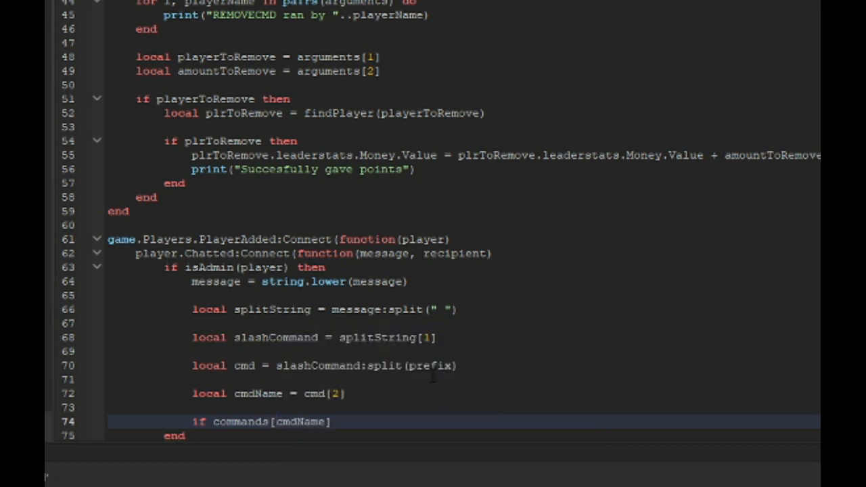
{"action": "type", "text": "local arguments = {"}
{"action": "type", "text": "for i = 2,"}
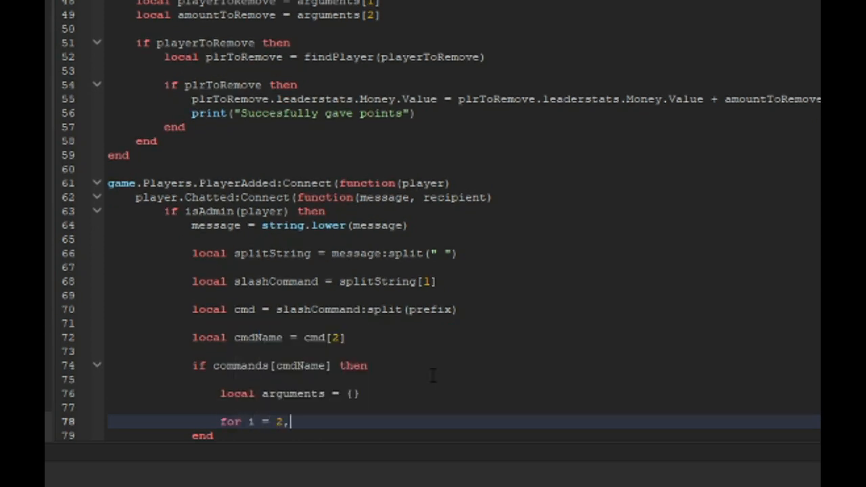
{"action": "type", "text": "#splitString, 1 do"}
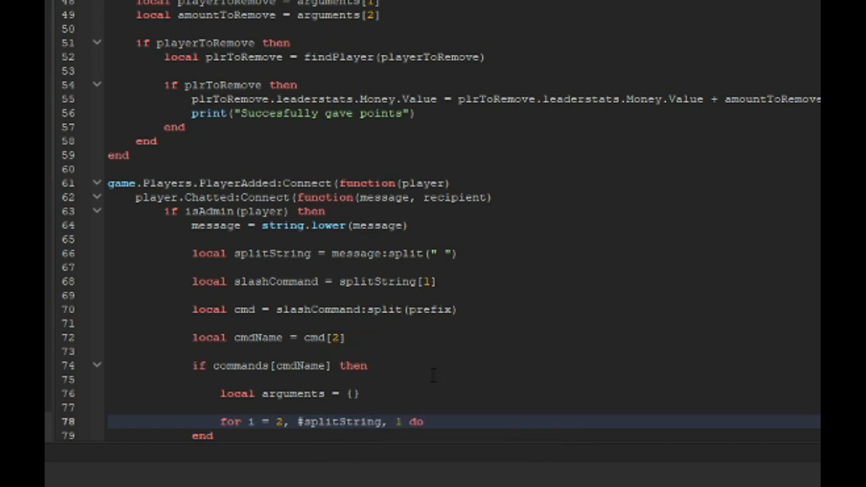
{"action": "type", "text": "table.inst"}
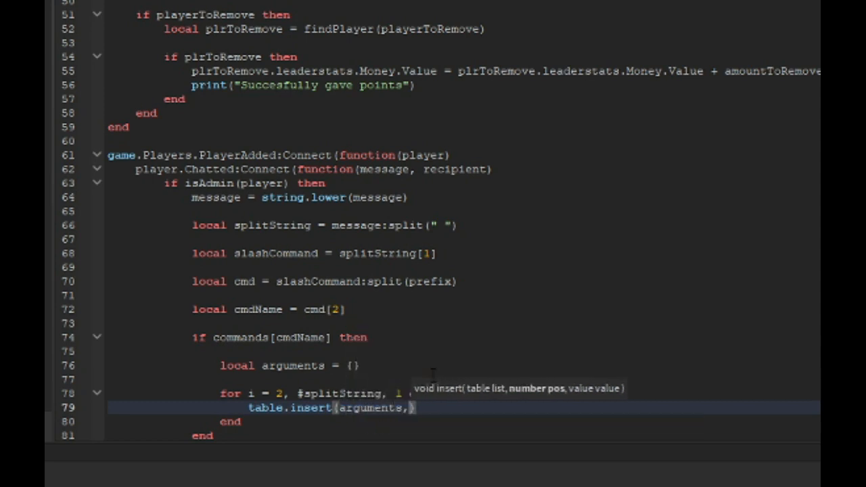
{"action": "type", "text": "Spli"}
{"action": "type", "text": "commands["}
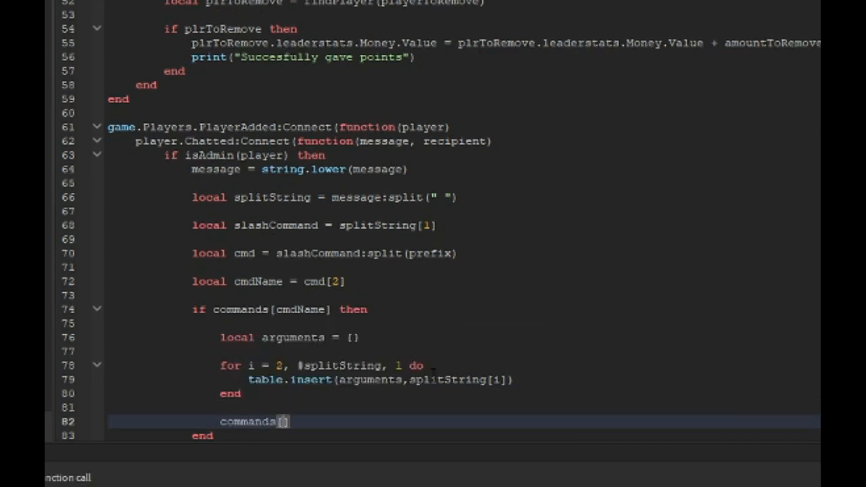
{"action": "type", "text": "cmdName"}
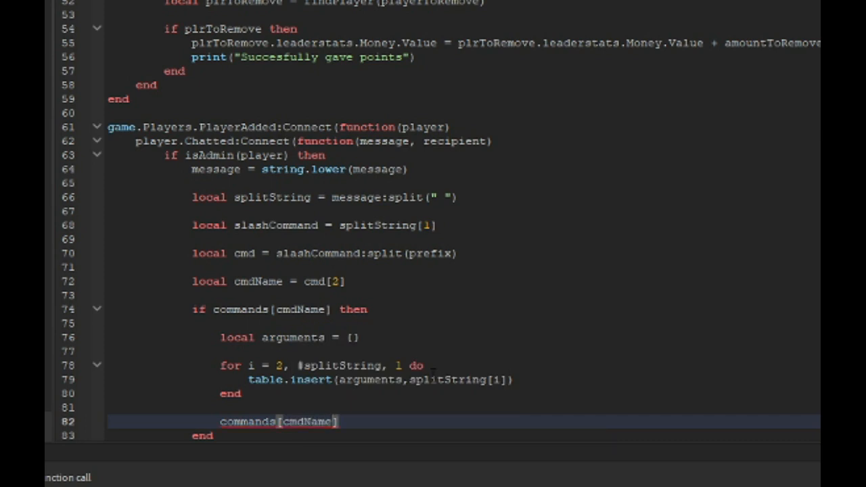
{"action": "type", "text": "(player,arg"}
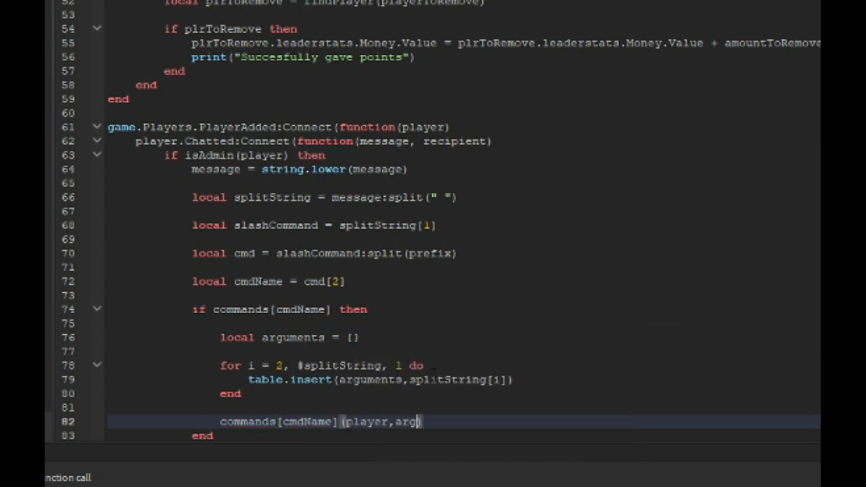
{"action": "type", "text": "uments)"}
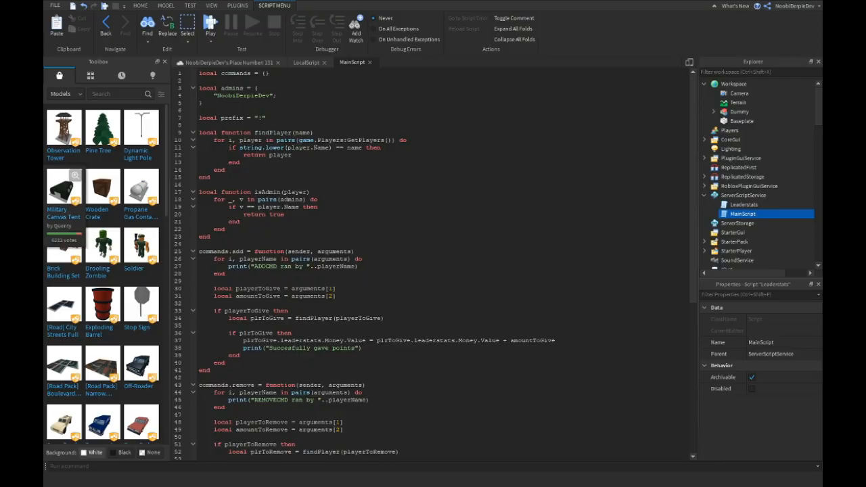
Playtest, chat the add command for NoobiDerpie, and check the Developer Console output
{"action": "left_click", "coordinate": [140, 6]}
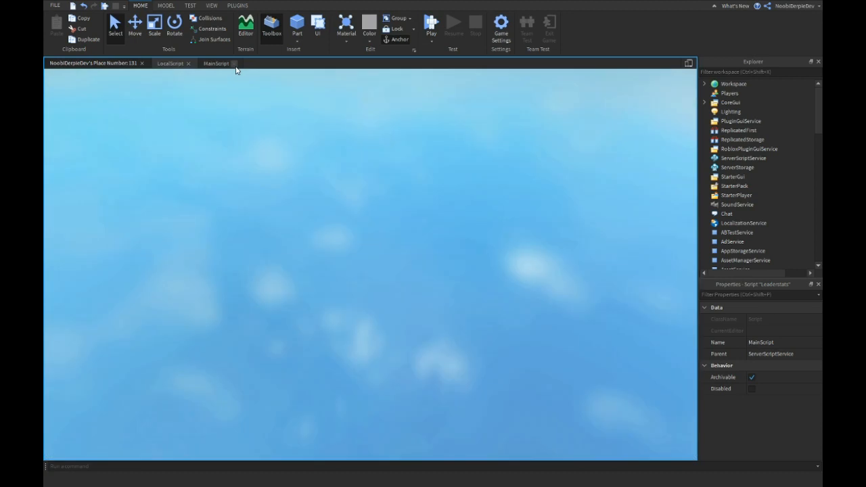
{"action": "left_click", "coordinate": [431, 23]}
{"action": "type", "text": "!add"}
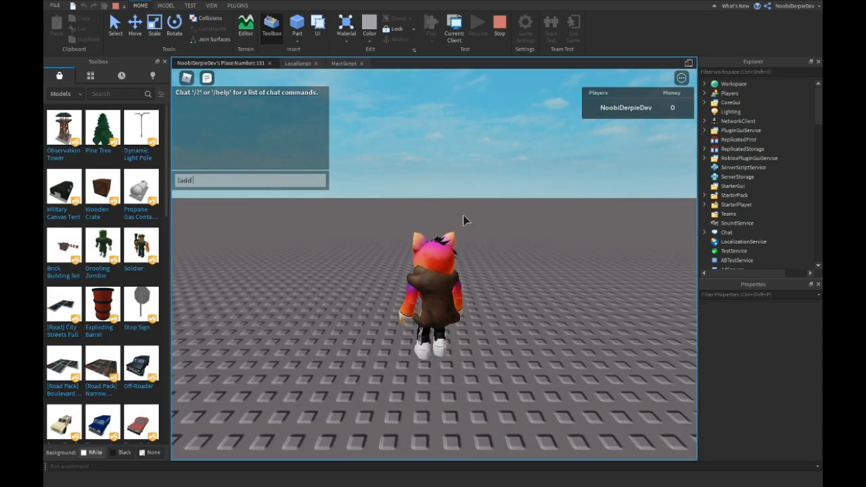
{"action": "type", "text": "NoobiDerpie"}
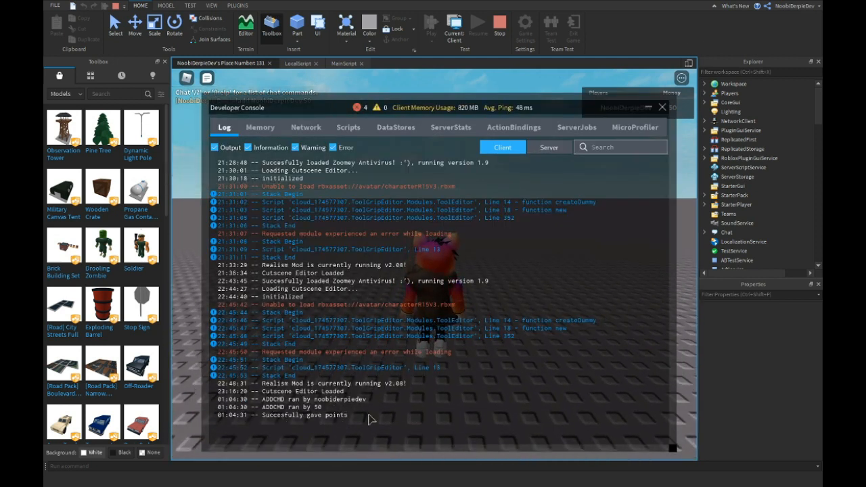
{"action": "left_click", "coordinate": [661, 108]}
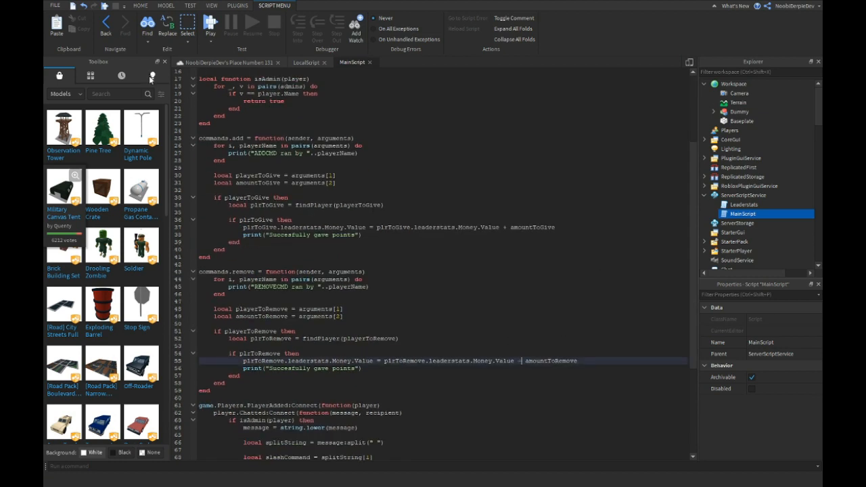
Return to the place view and launch a new play test
{"action": "left_click", "coordinate": [140, 6]}
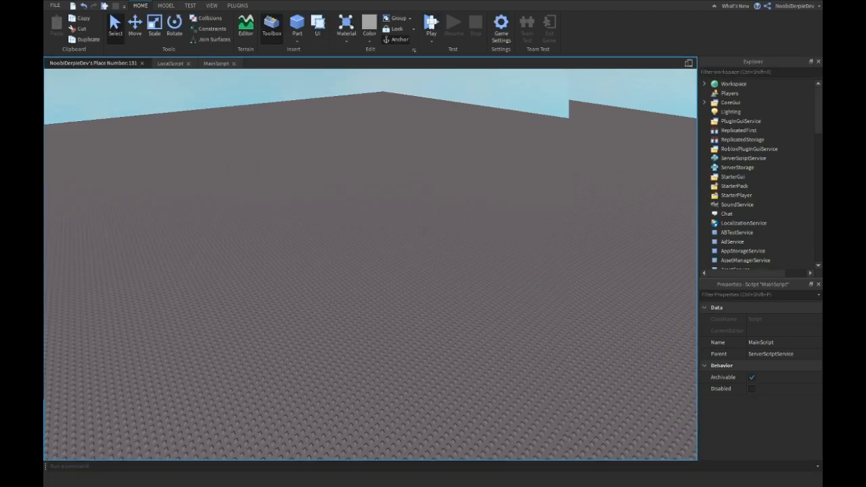
{"action": "left_click", "coordinate": [431, 25]}
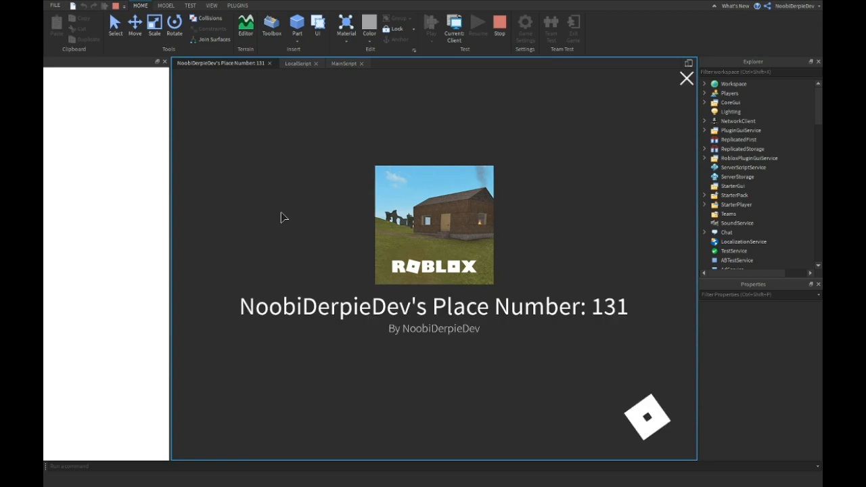
Playtest the !add and !remove chat commands, watching Money show 500, -4,525, then 495,475, then stop
{"action": "left_click", "coordinate": [430, 26]}
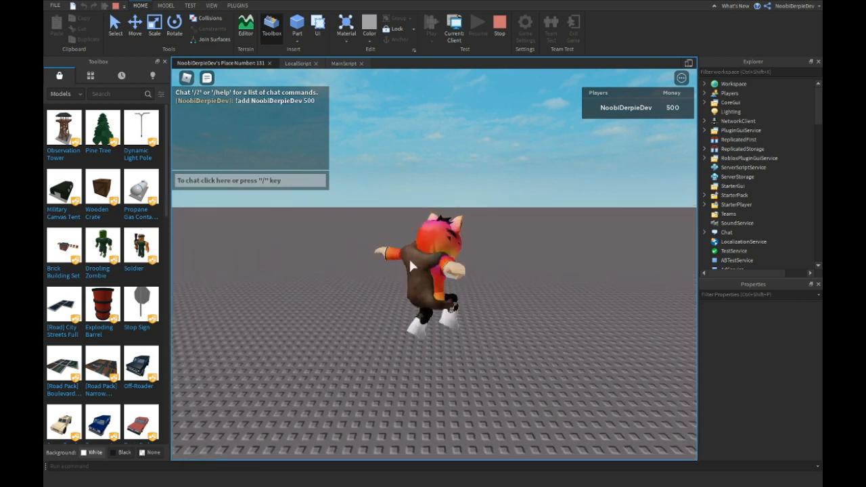
{"action": "type", "text": "remov"}
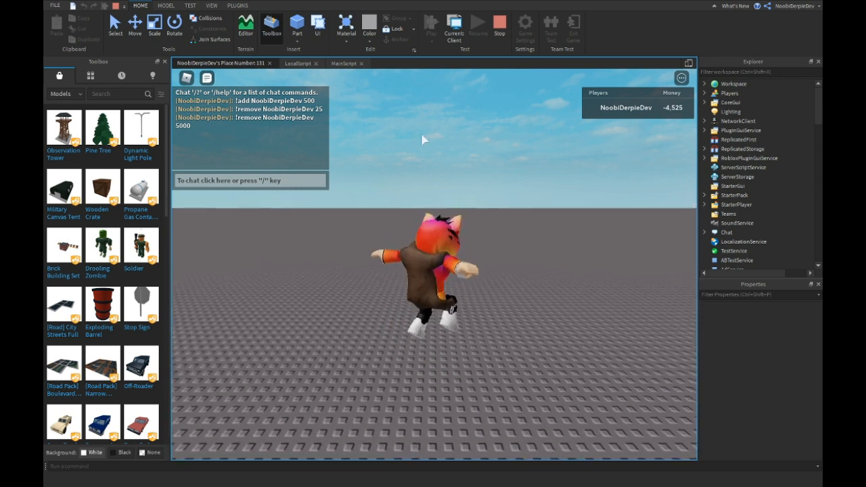
{"action": "type", "text": "!add Noobi"}
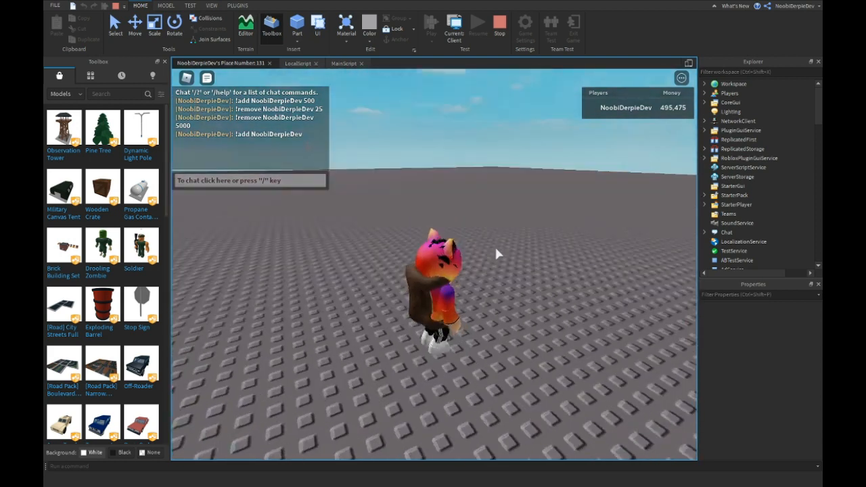
{"action": "left_click", "coordinate": [500, 26]}
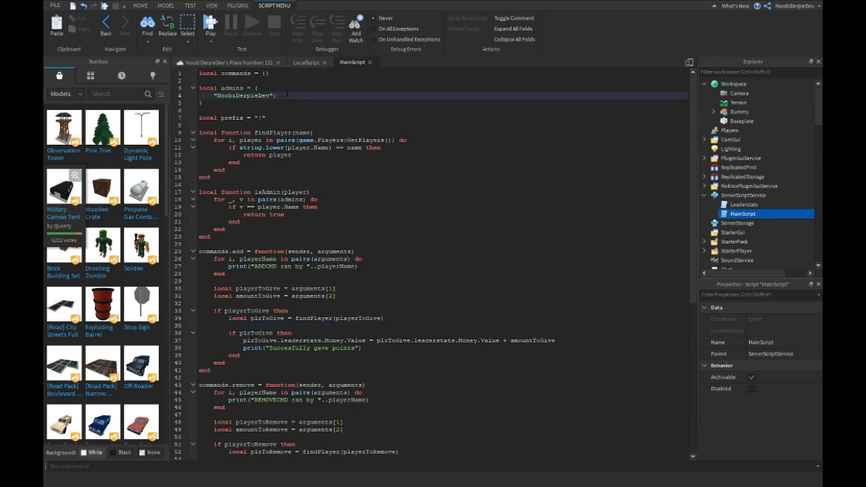
Type "hi"; in MainScript, then switch to the baseplate place tab to show the 3D viewport
{"action": "type", "text": "\"hi\";"}
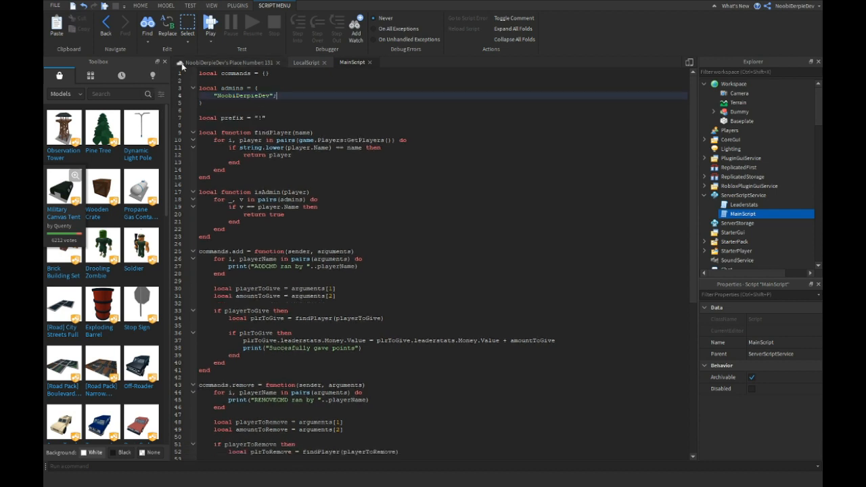
{"action": "left_click", "coordinate": [140, 5]}
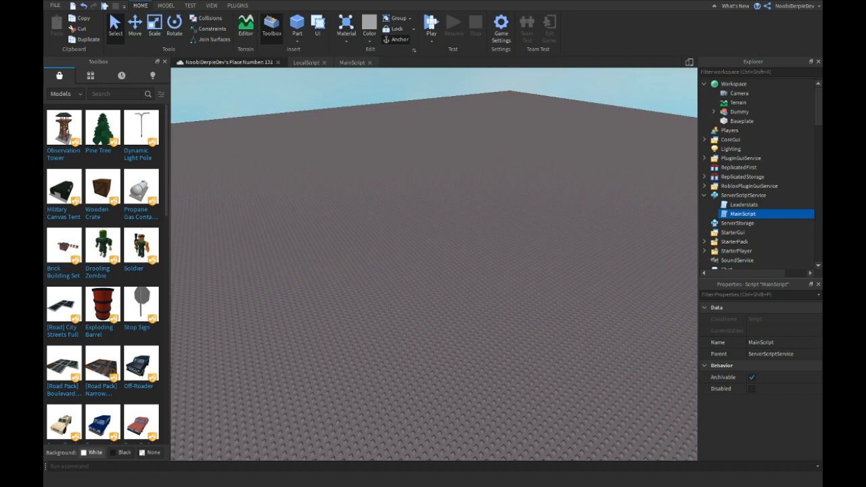